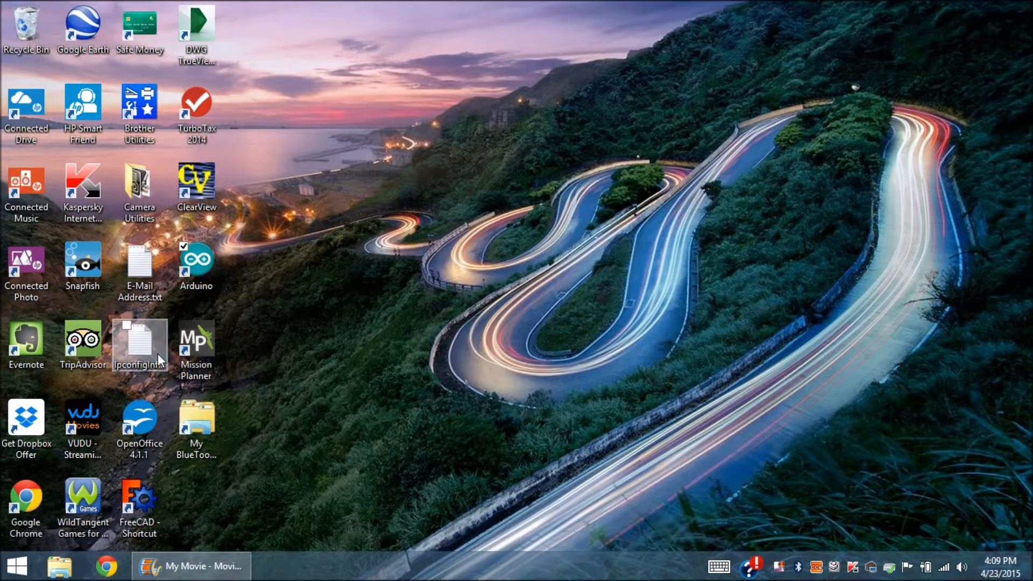
# Step: Launch Mission Planner from the desktop and connect to the autopilot on COM5 at 57600 baud
pyautogui.doubleClick(195, 350)
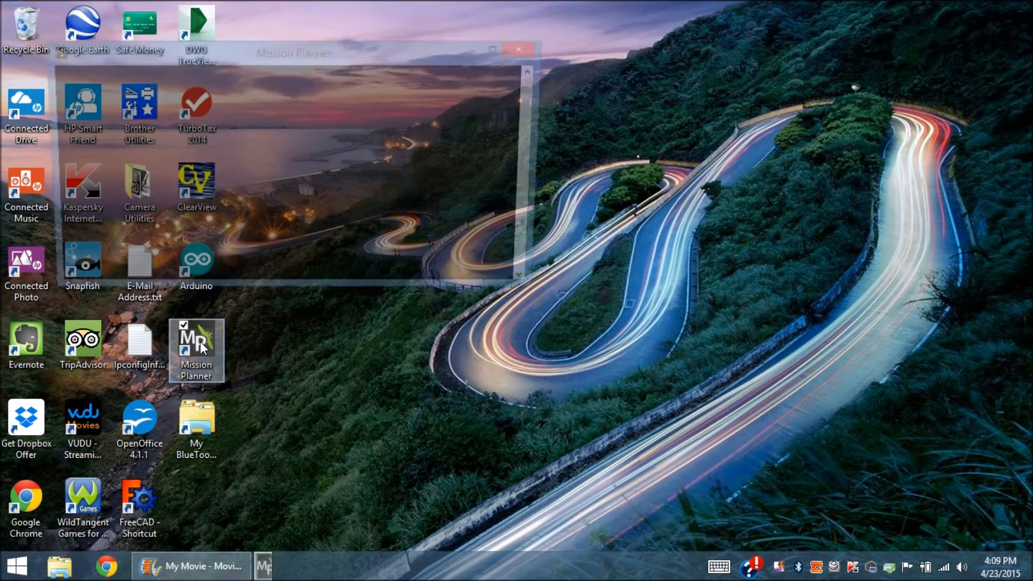
pyautogui.doubleClick(196, 349)
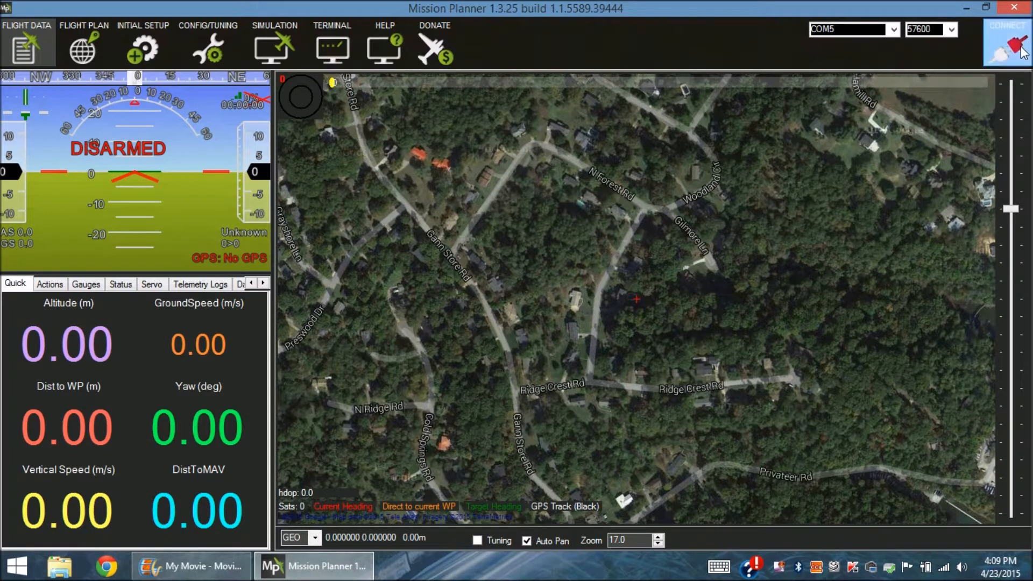
pyautogui.click(1005, 43)
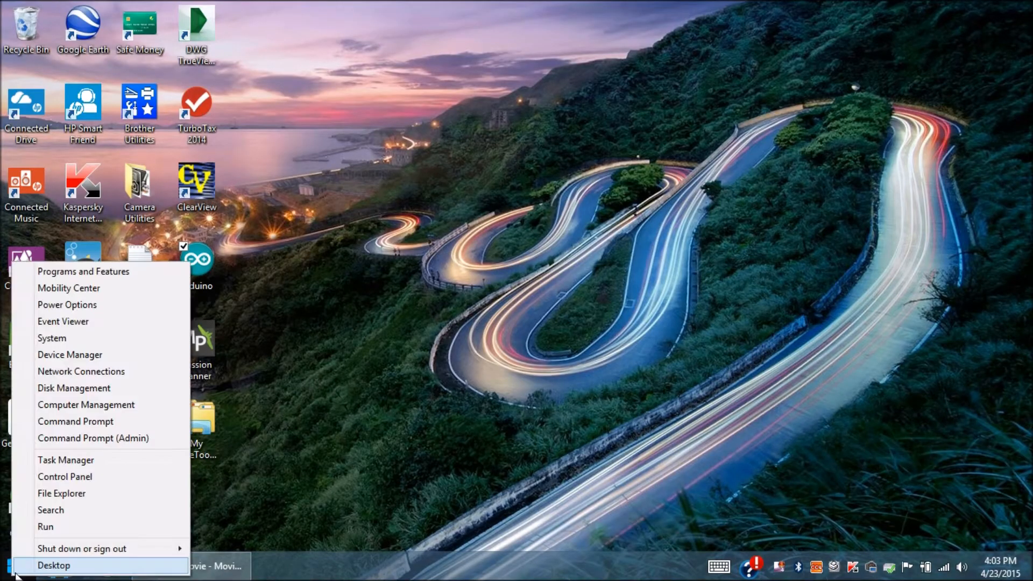
pyautogui.moveTo(92, 437)
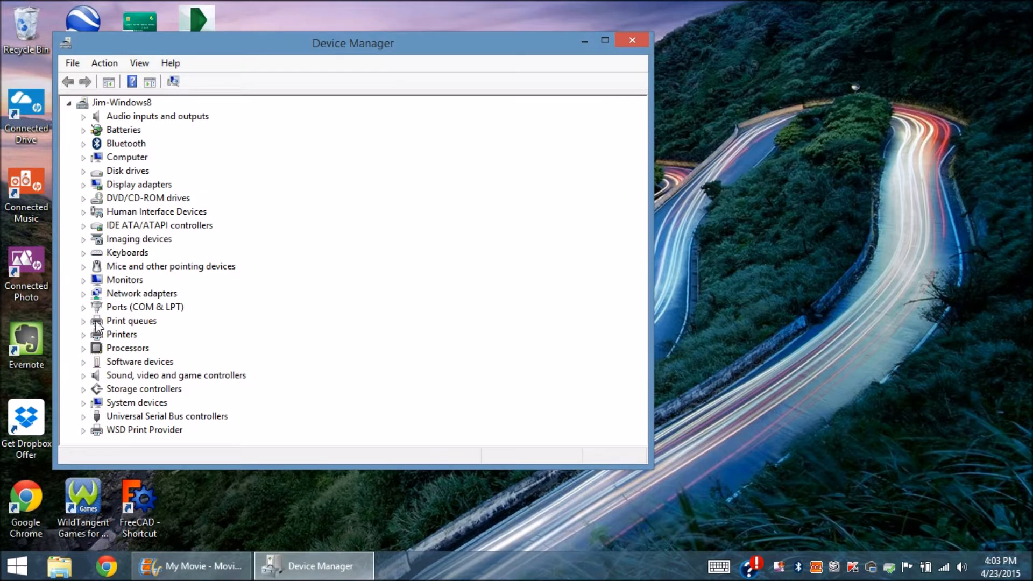
# Step: Check USB Serial Port COM4 properties show 57600 baud, then close Device Manager
pyautogui.click(82, 306)
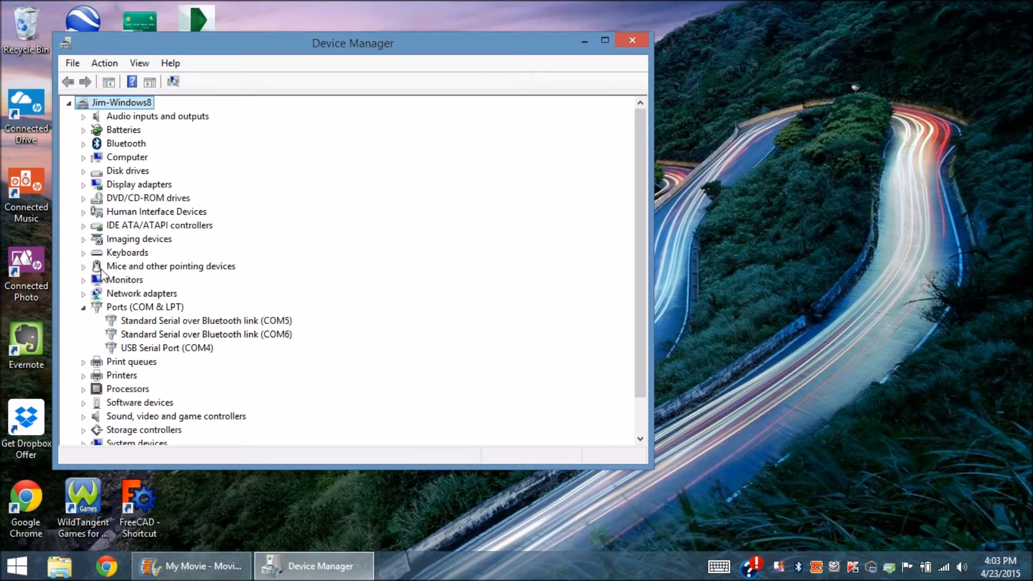
pyautogui.doubleClick(165, 347)
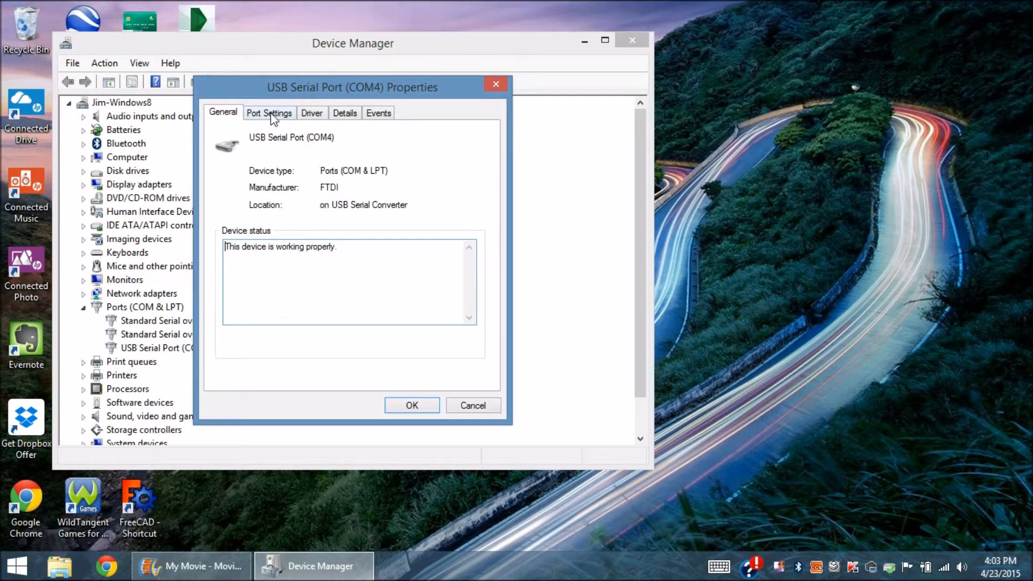
pyautogui.click(269, 112)
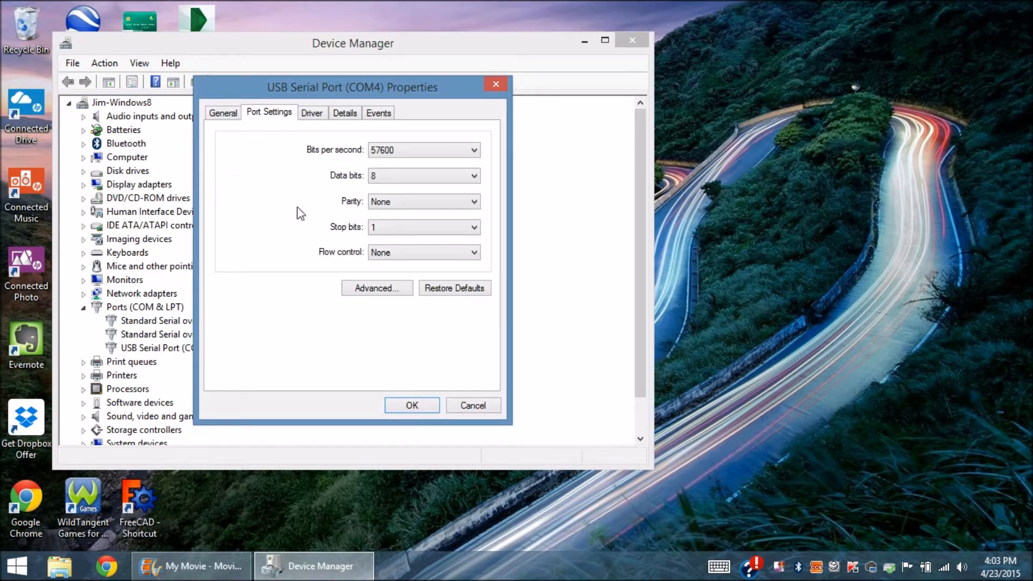
pyautogui.click(411, 406)
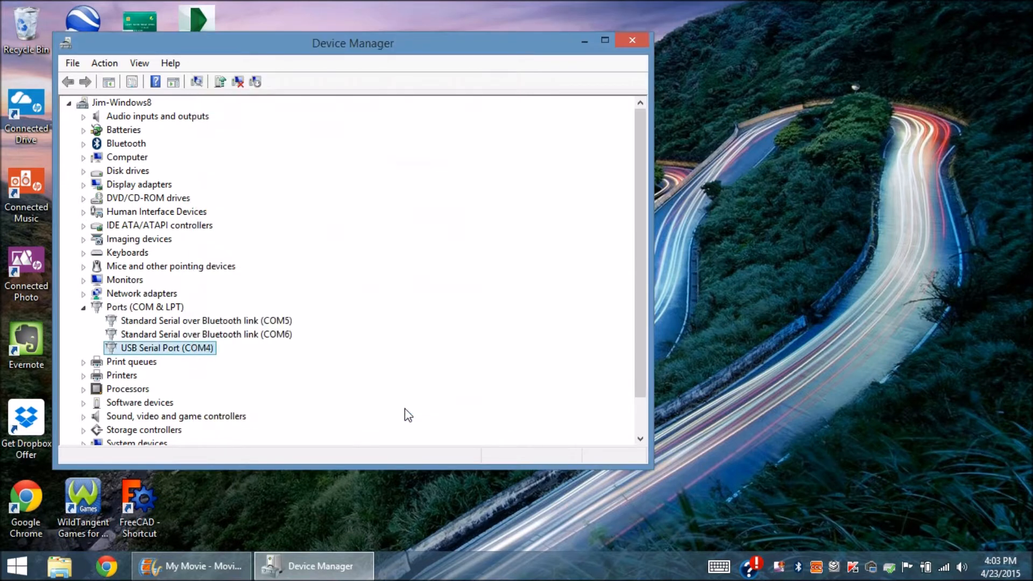
pyautogui.moveTo(643, 34)
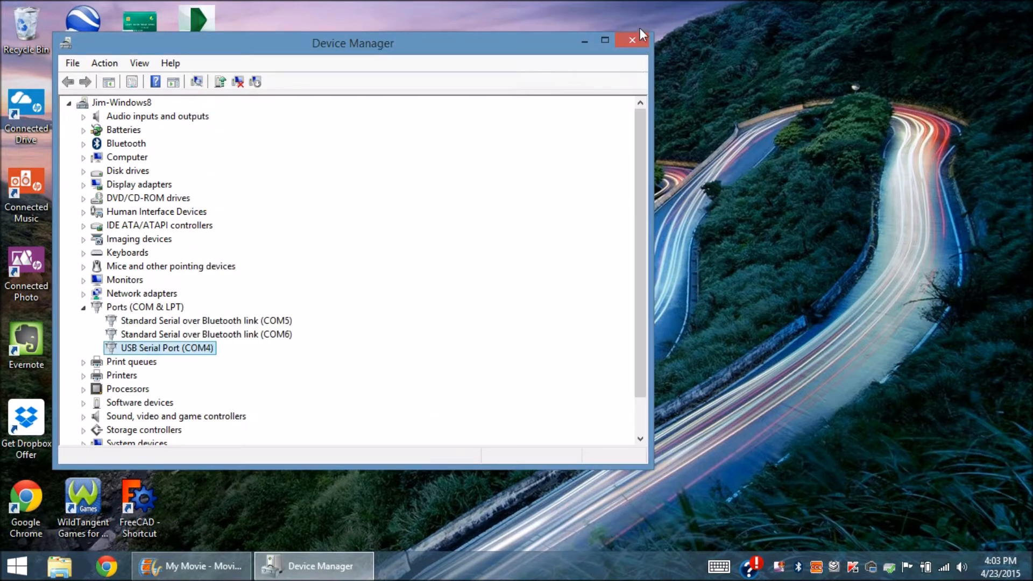
pyautogui.click(630, 40)
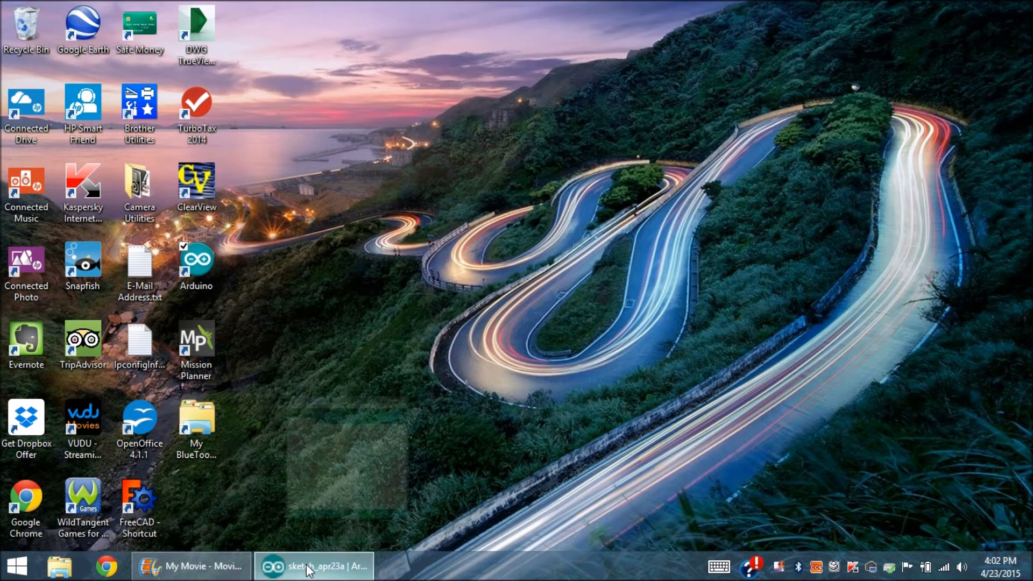
# Step: Confirm the Arduino IDE is using COM4 under Tools and start the Serial Monitor
pyautogui.click(313, 564)
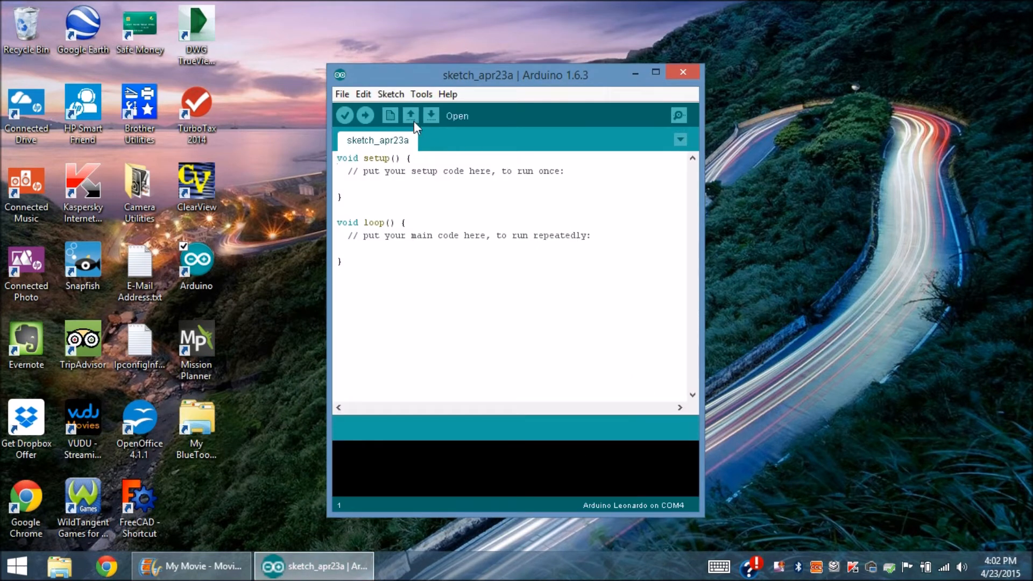
pyautogui.click(421, 94)
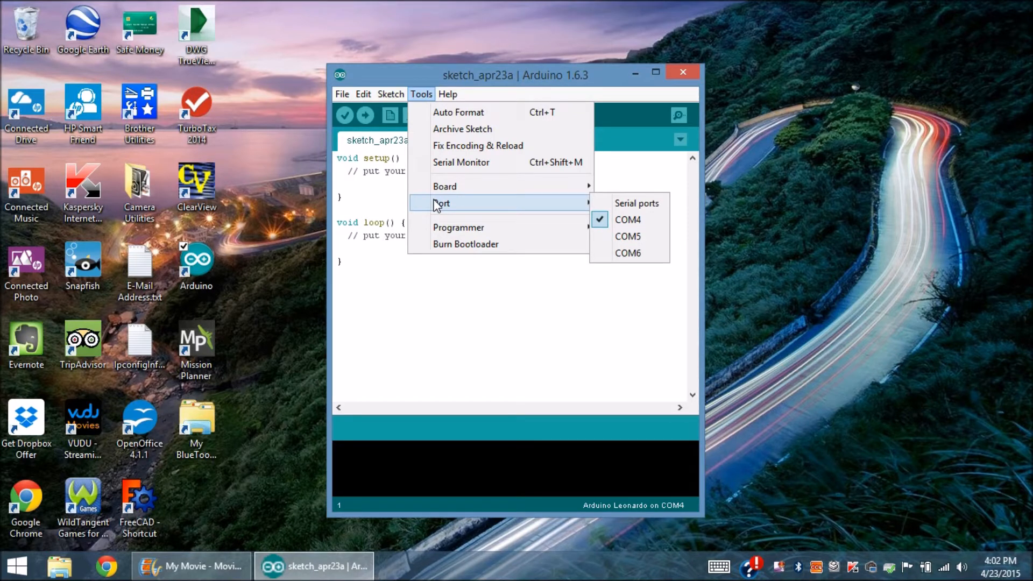
pyautogui.click(389, 94)
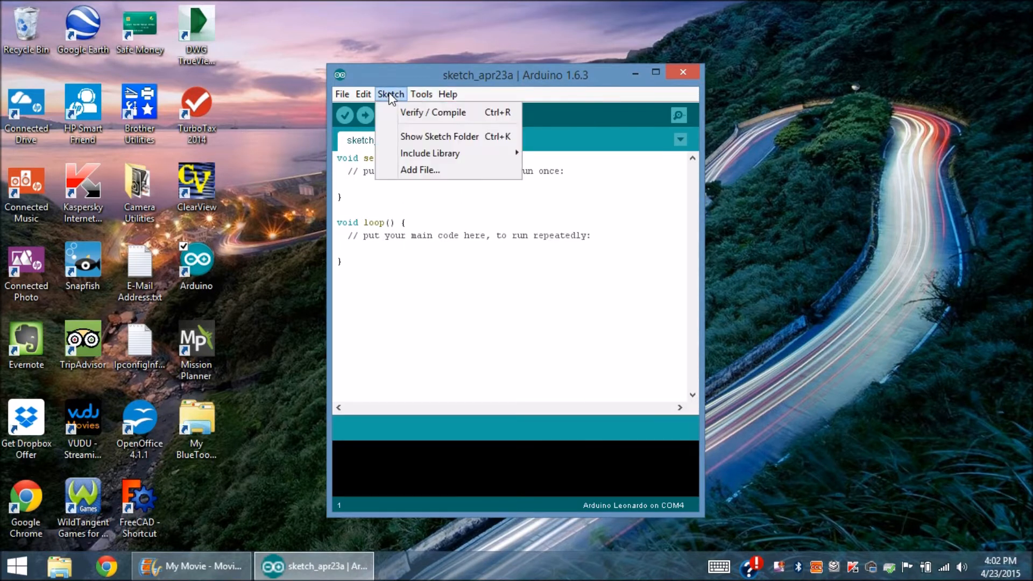
pyautogui.click(421, 94)
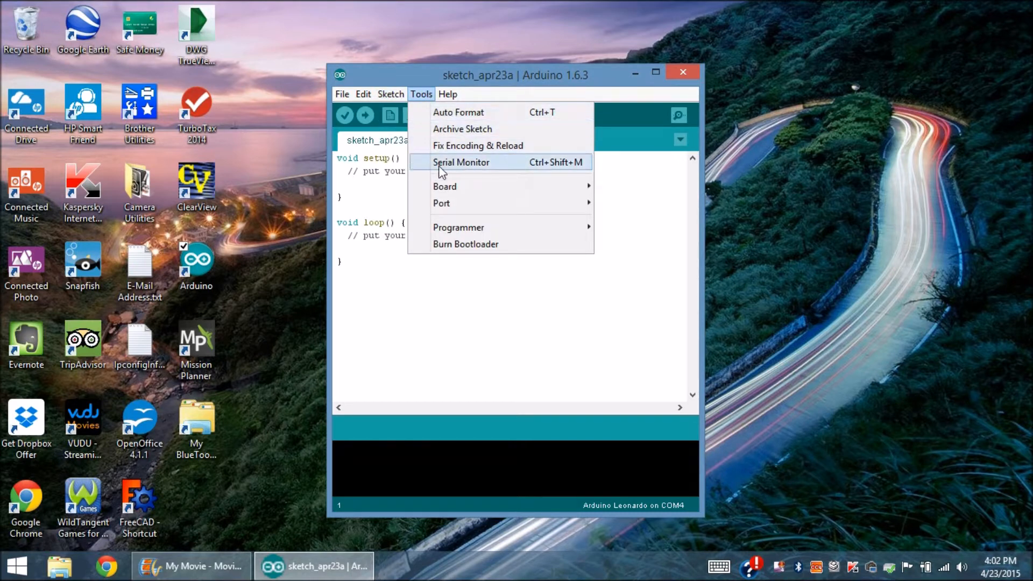
pyautogui.click(462, 162)
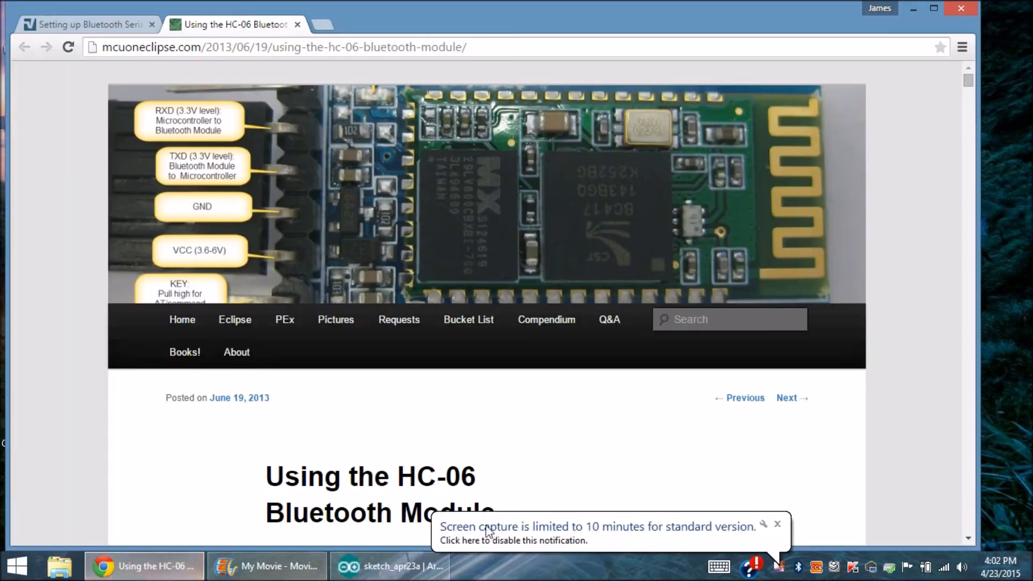
# Step: Scroll the mcuoneclipse HC-06 article down to its AT command and baud rate table
pyautogui.click(776, 524)
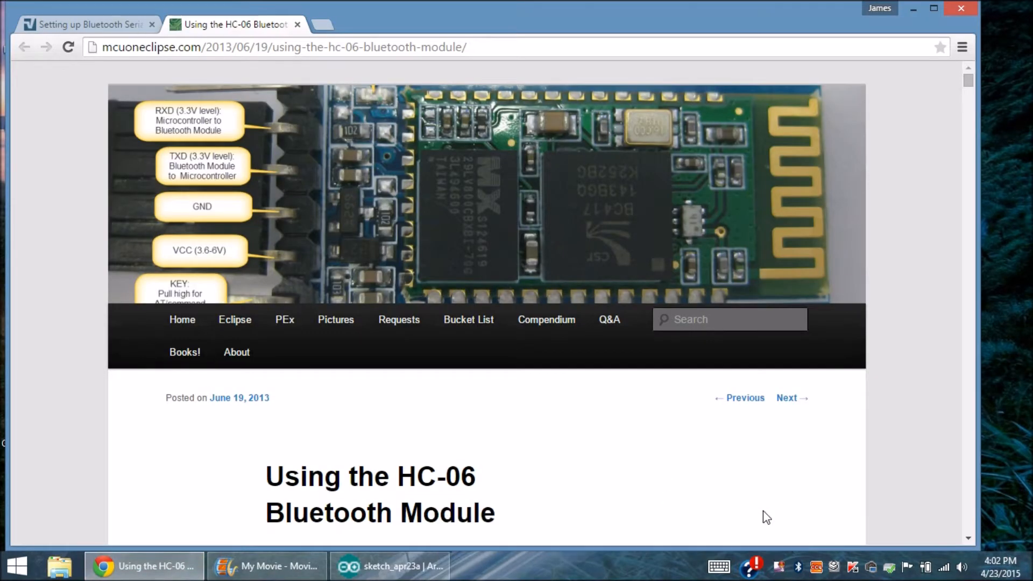
pyautogui.scroll(-3)
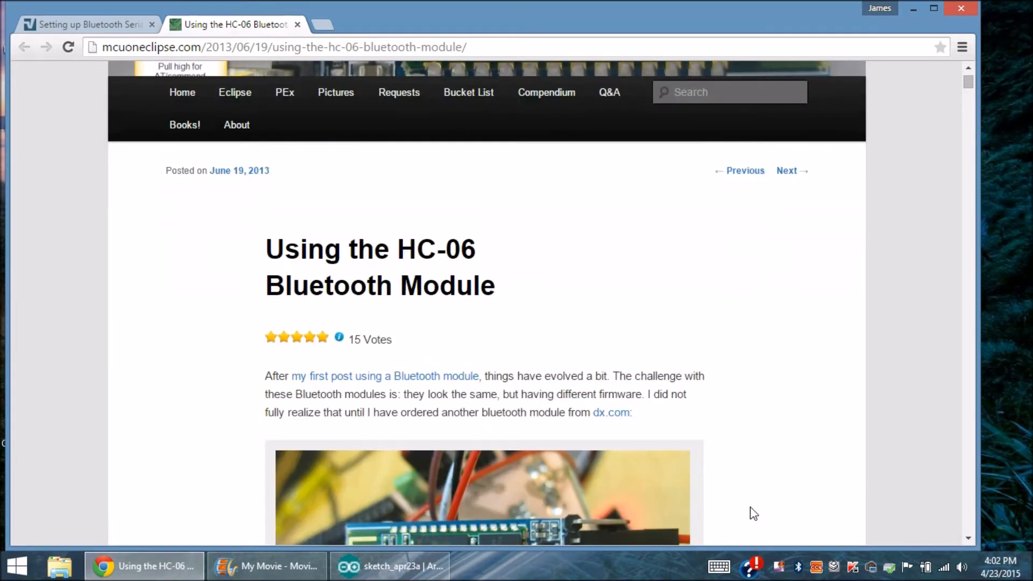
pyautogui.scroll(-3)
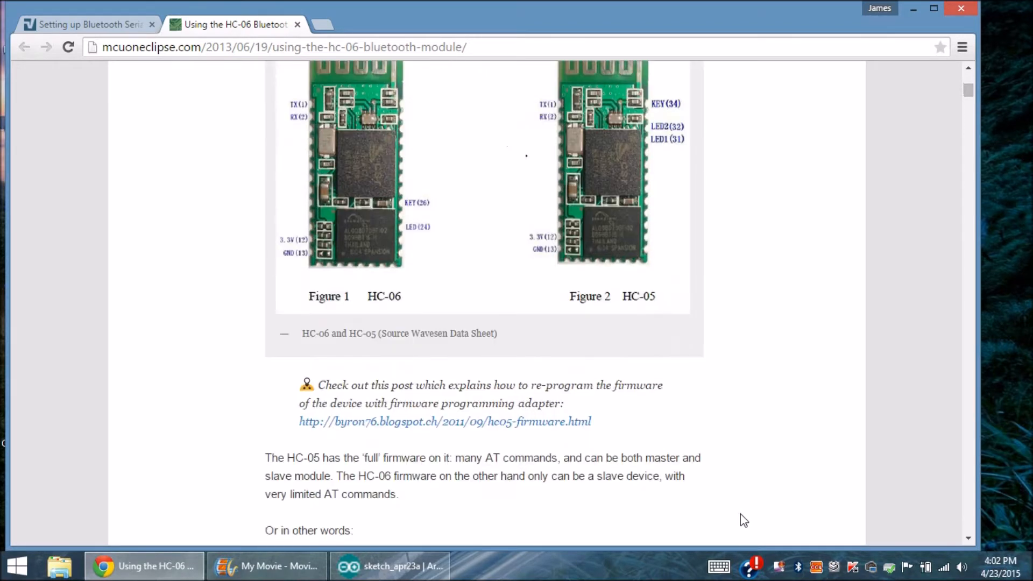
pyautogui.scroll(-3)
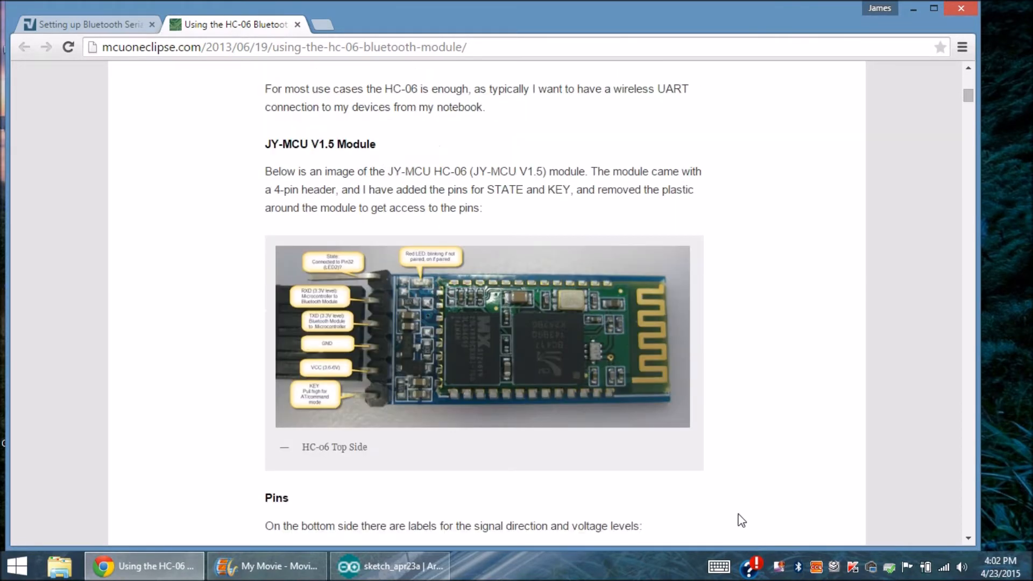
pyautogui.scroll(-3)
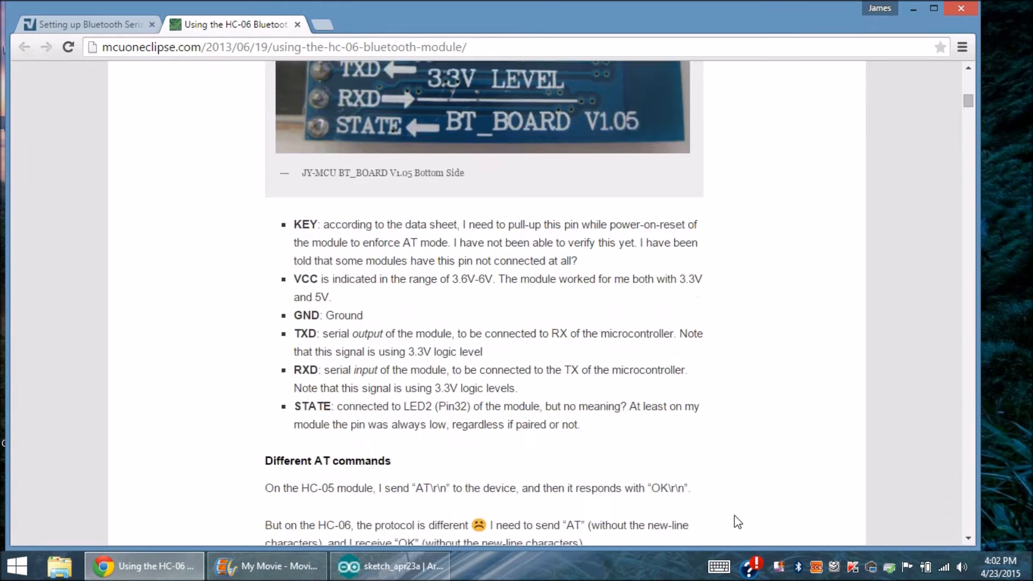
pyautogui.scroll(-3)
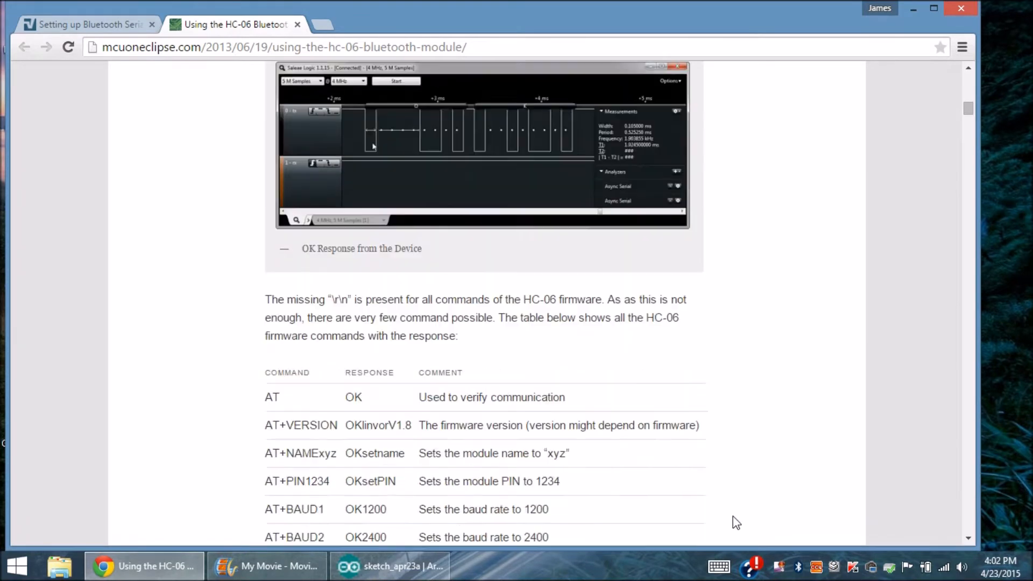
pyautogui.scroll(-3)
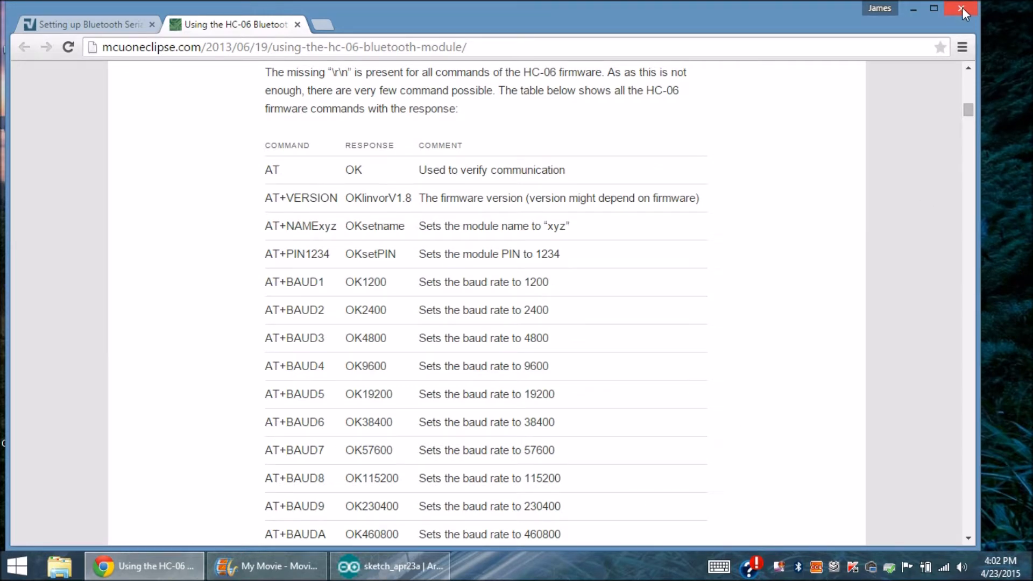
# Step: Close the browser, send AT to get OK, then send AT+VERSION over the serial monitor
pyautogui.click(960, 7)
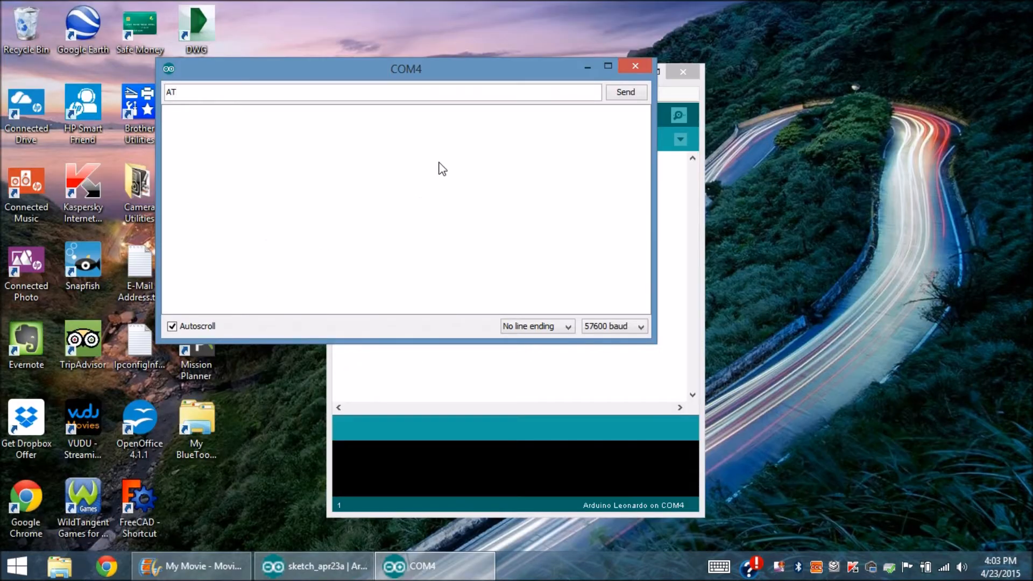
pyautogui.click(624, 91)
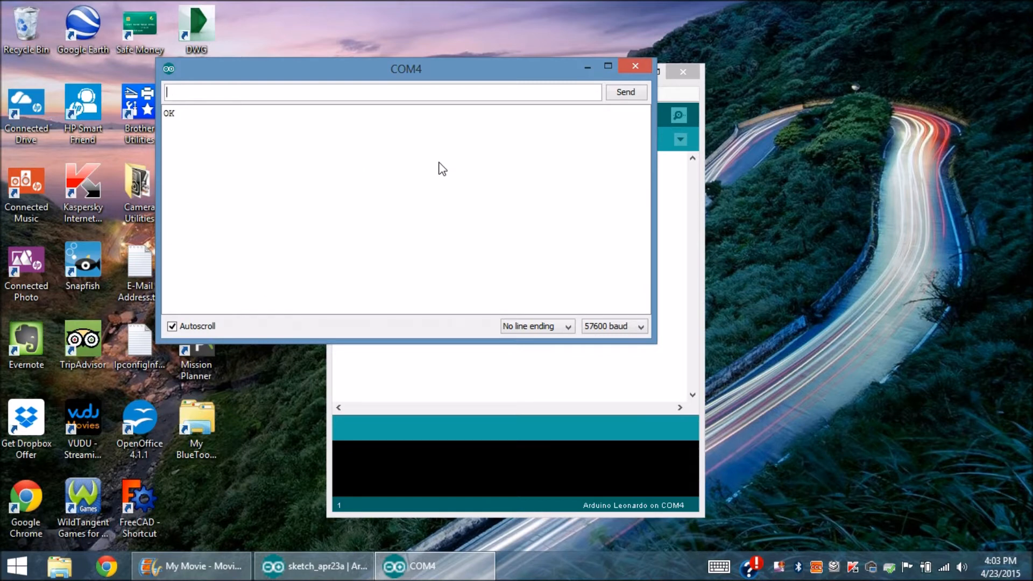
pyautogui.moveTo(506, 158)
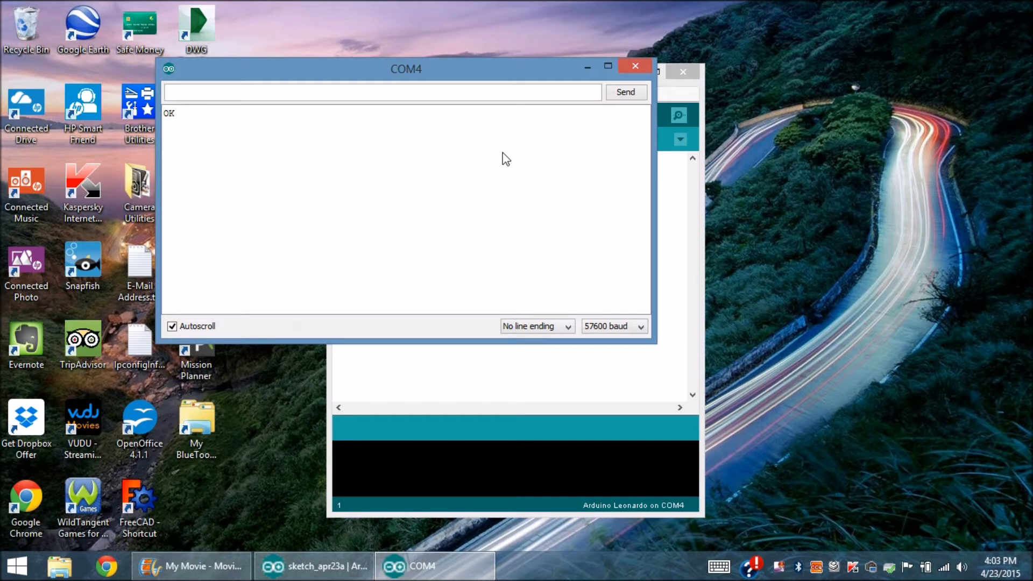
pyautogui.write('AT+VERSION')
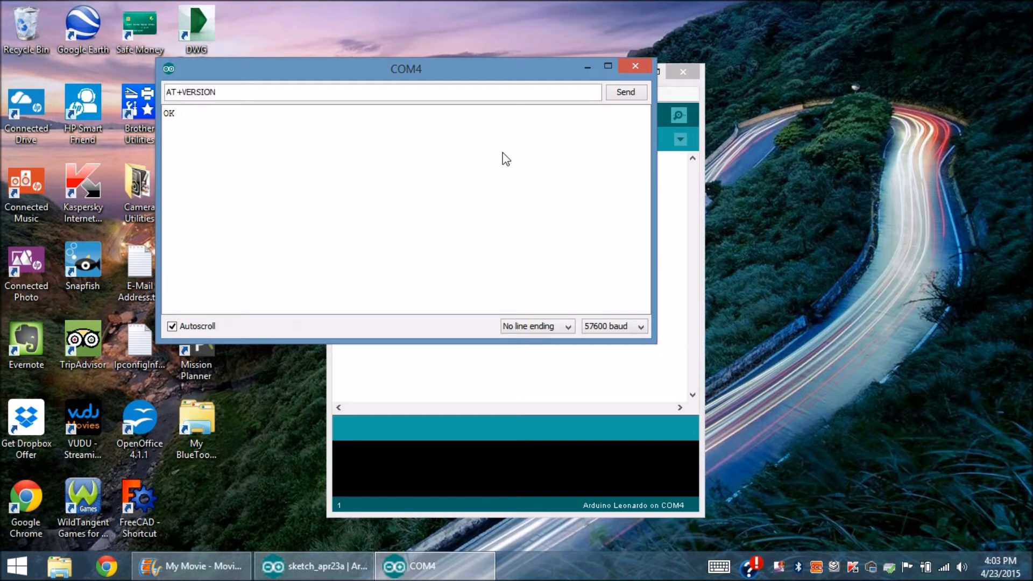
pyautogui.click(625, 92)
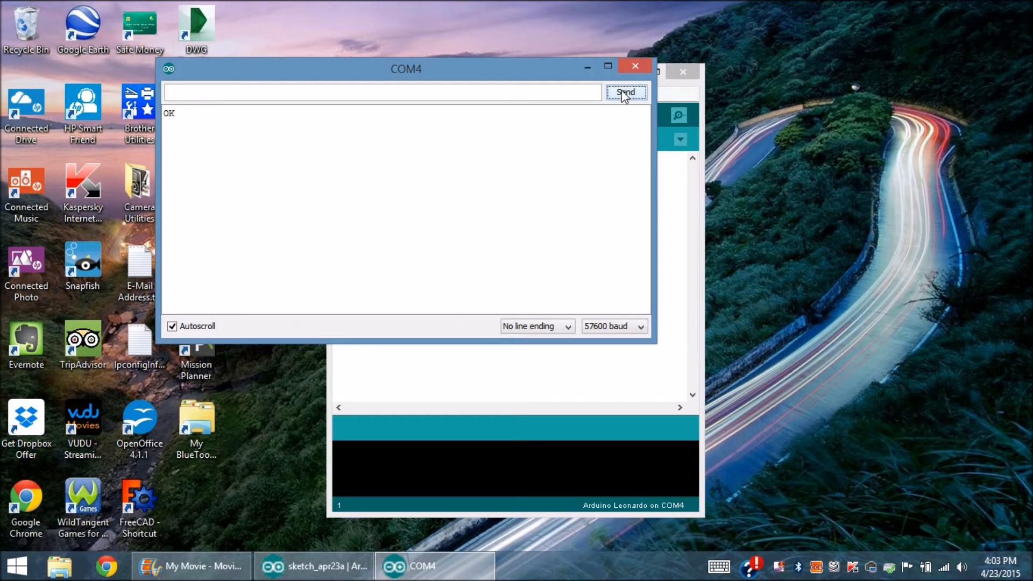
pyautogui.click(625, 93)
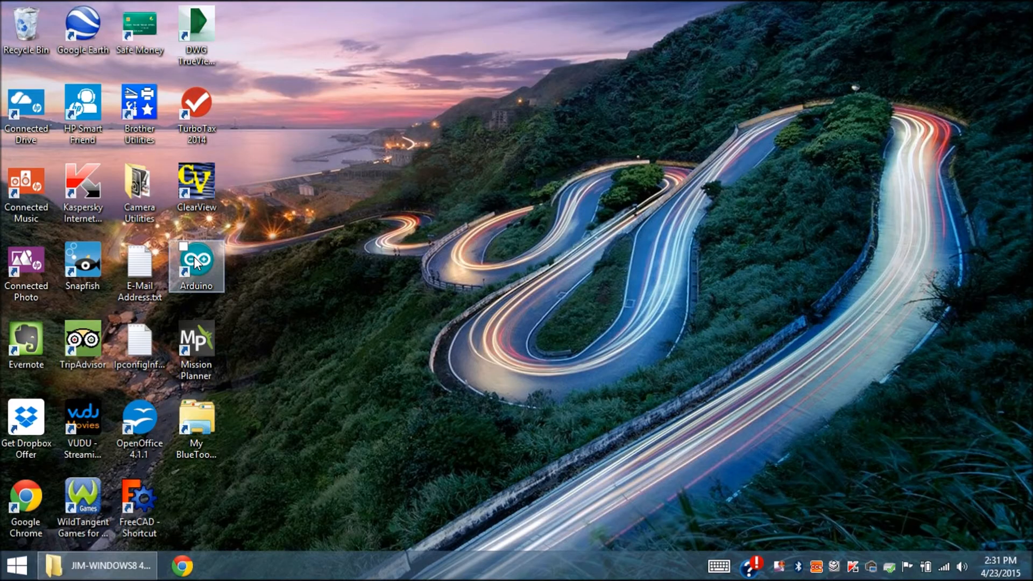
pyautogui.click(196, 266)
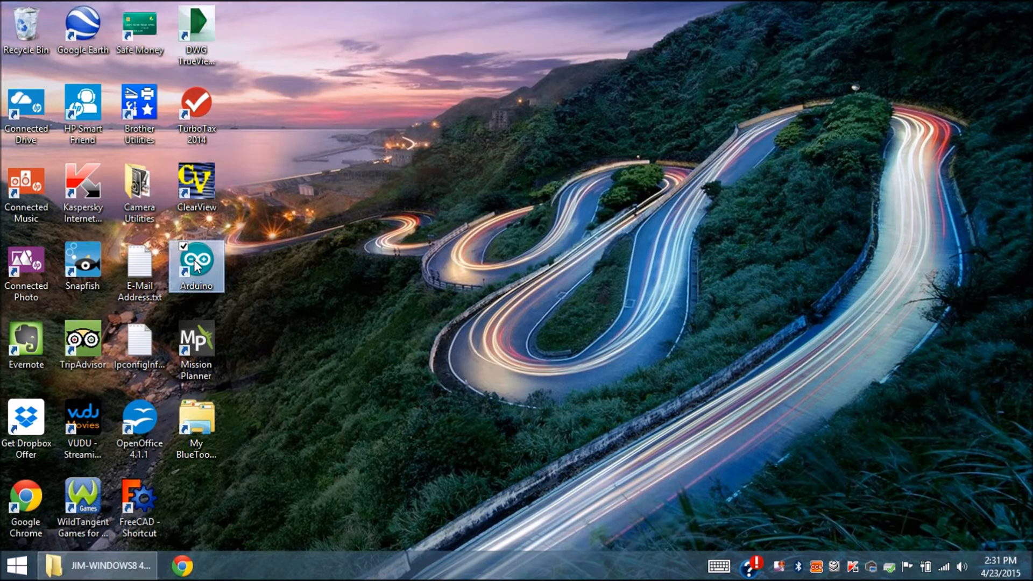
pyautogui.doubleClick(196, 266)
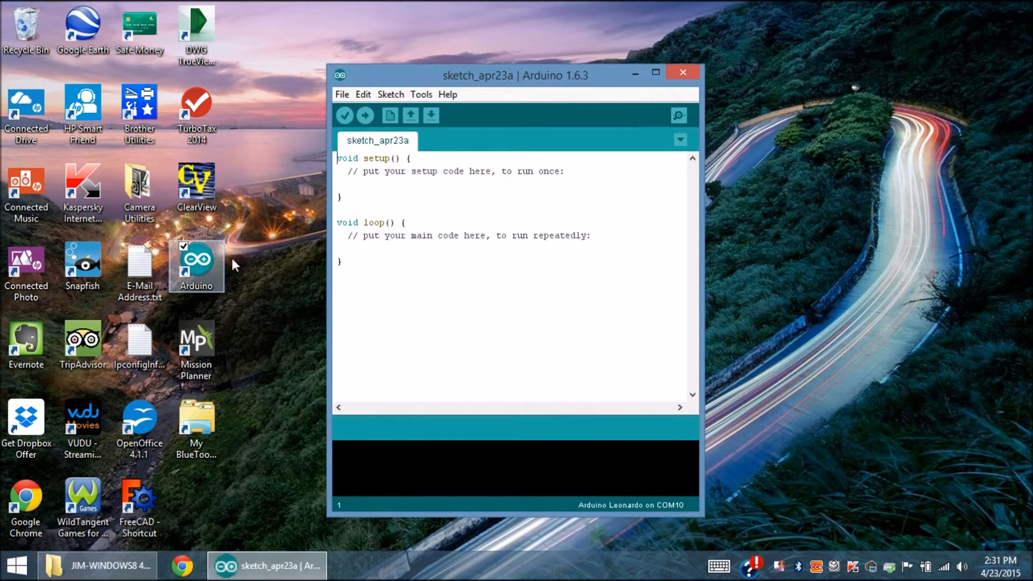
pyautogui.click(341, 94)
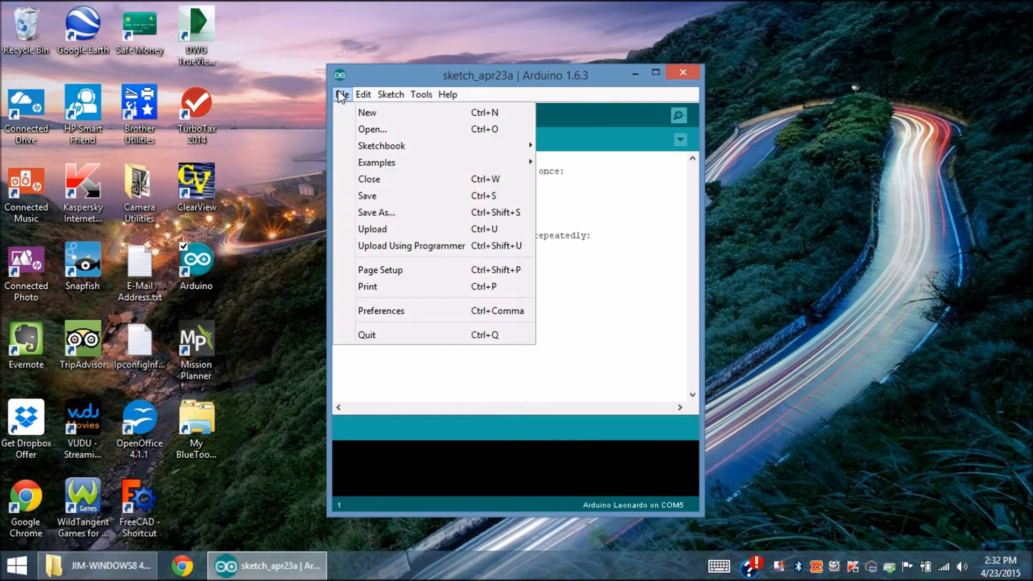
pyautogui.moveTo(377, 163)
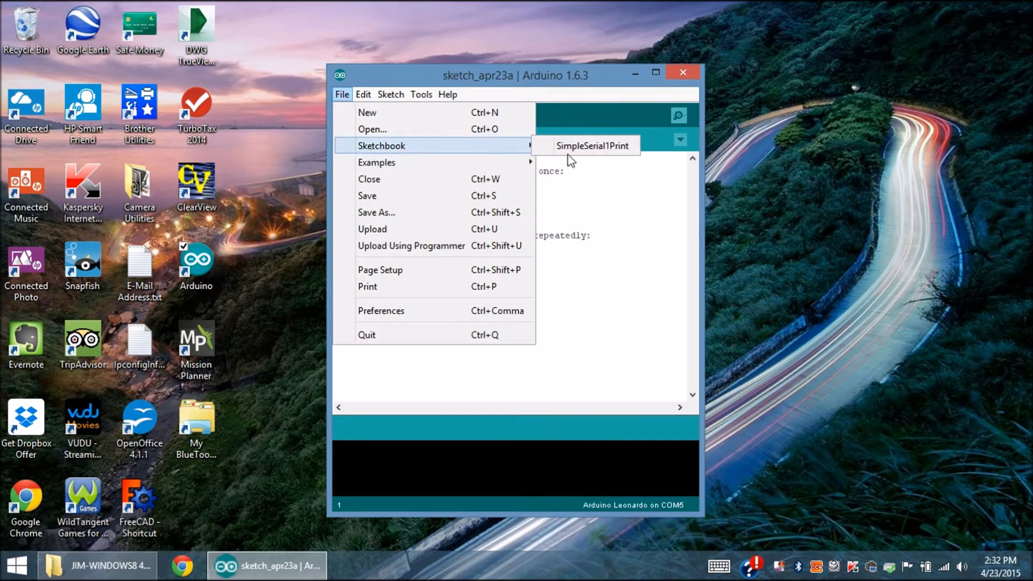
pyautogui.click(590, 145)
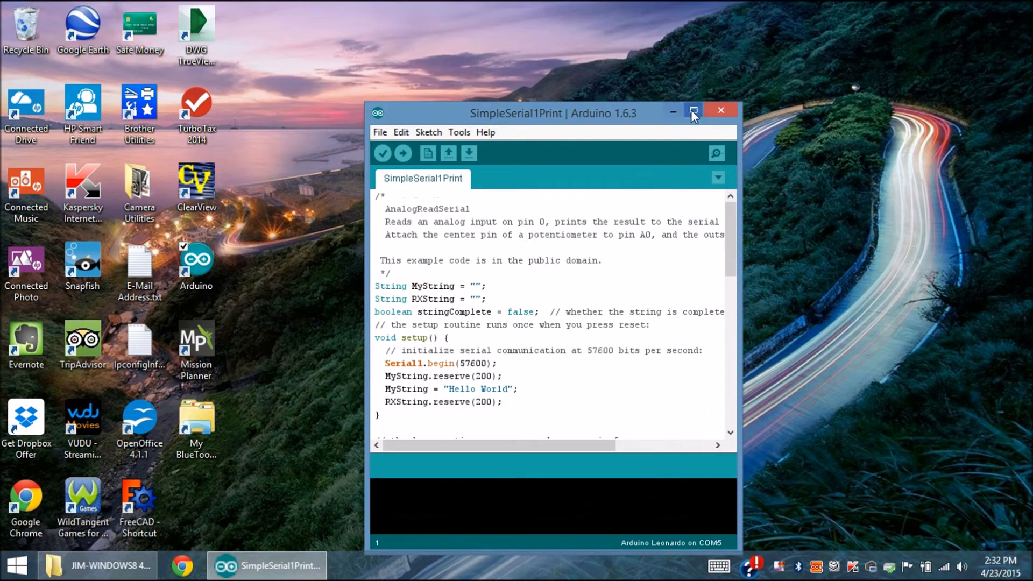
pyautogui.click(693, 112)
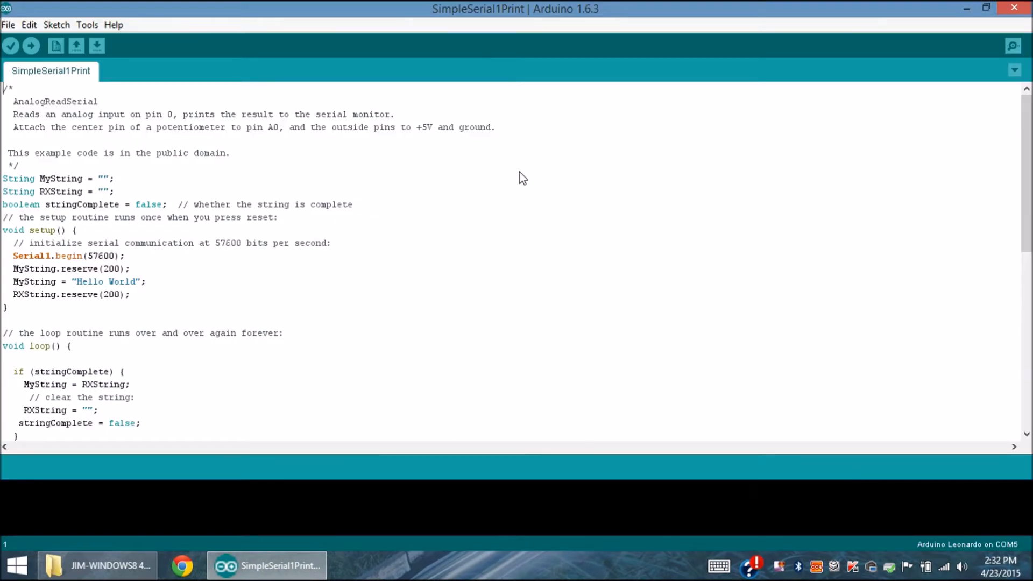
pyautogui.moveTo(500, 182)
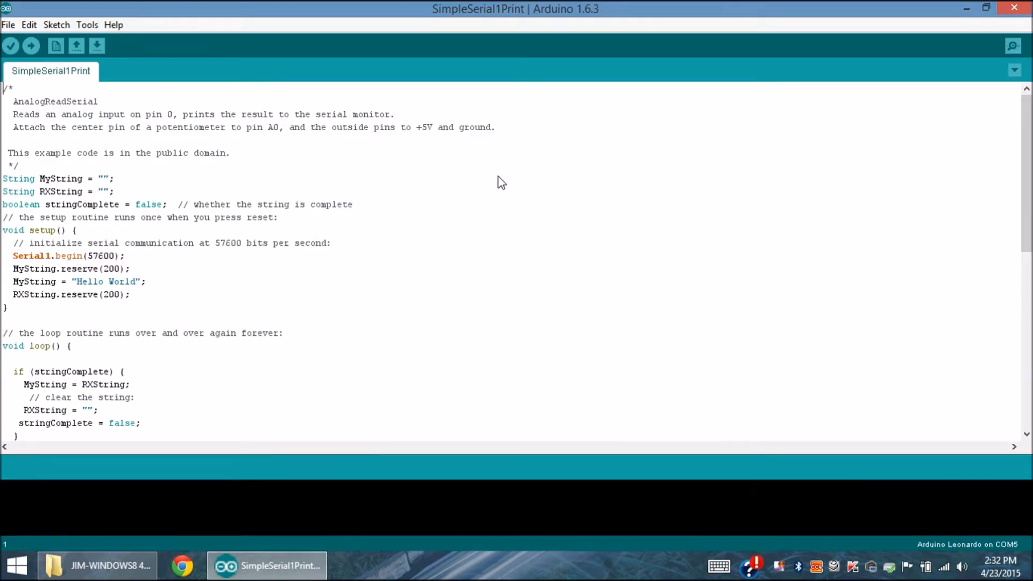
pyautogui.scroll(-3)
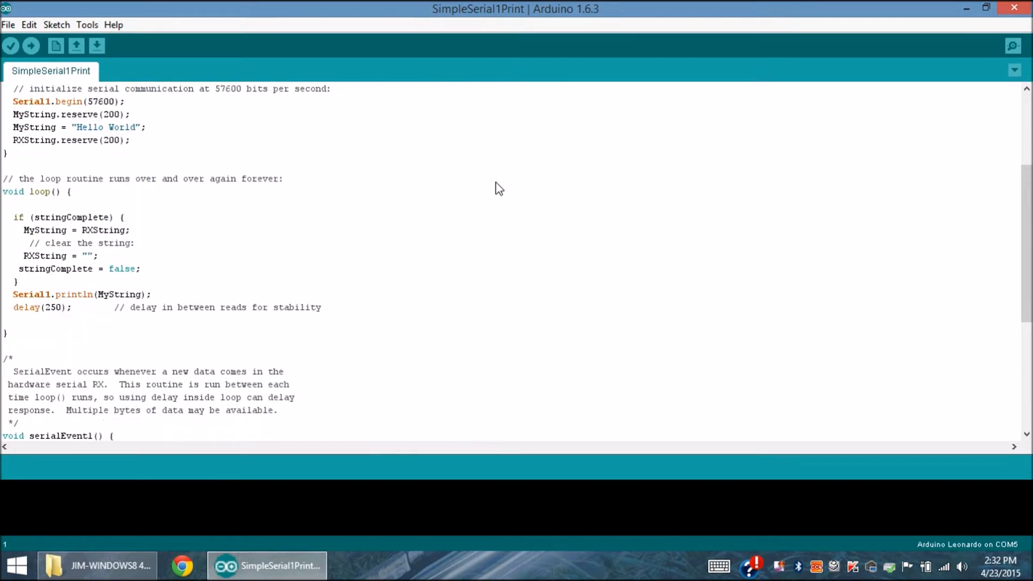
pyautogui.scroll(-3)
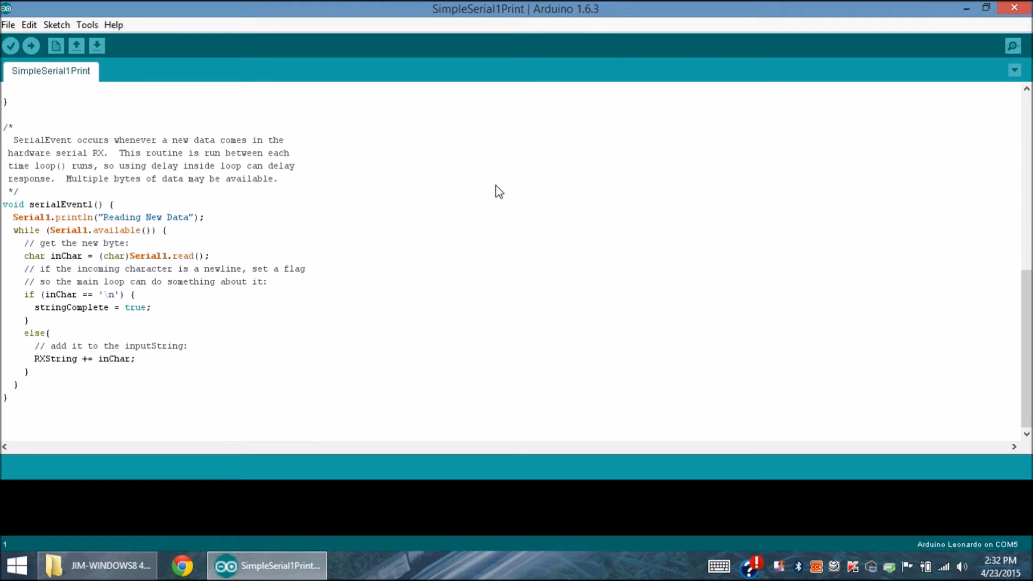
pyautogui.moveTo(917, 103)
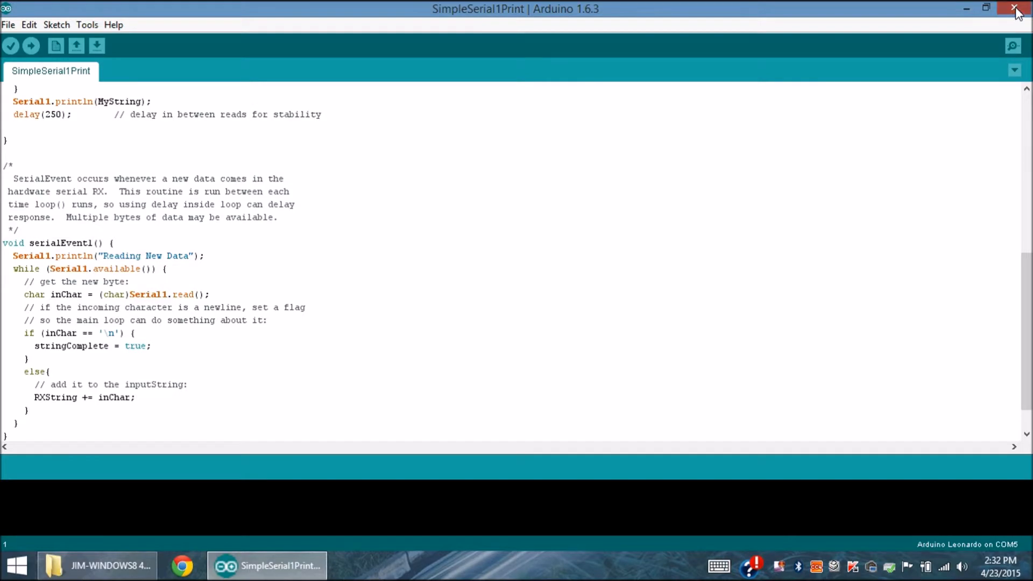
pyautogui.click(1014, 8)
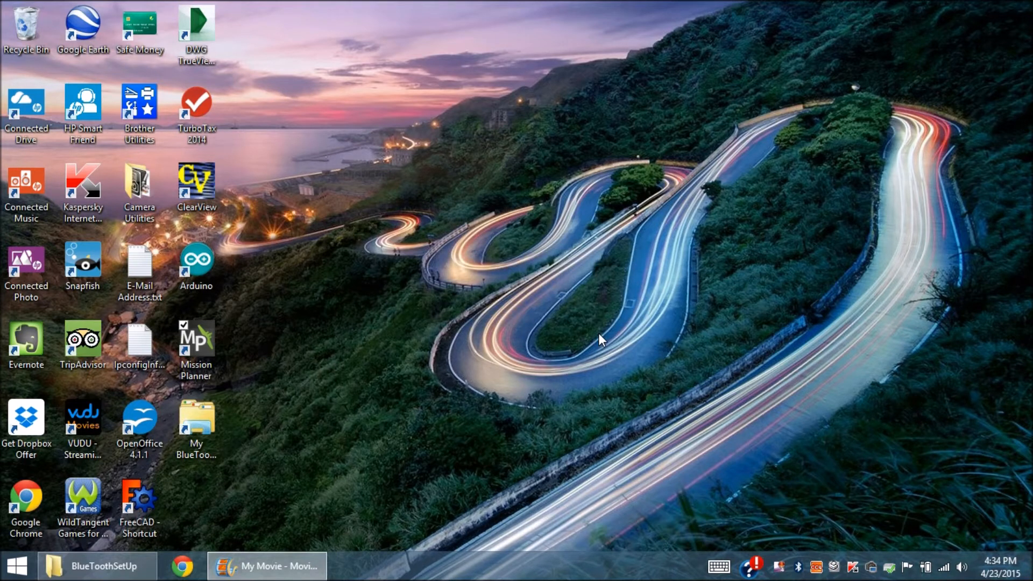
pyautogui.moveTo(695, 491)
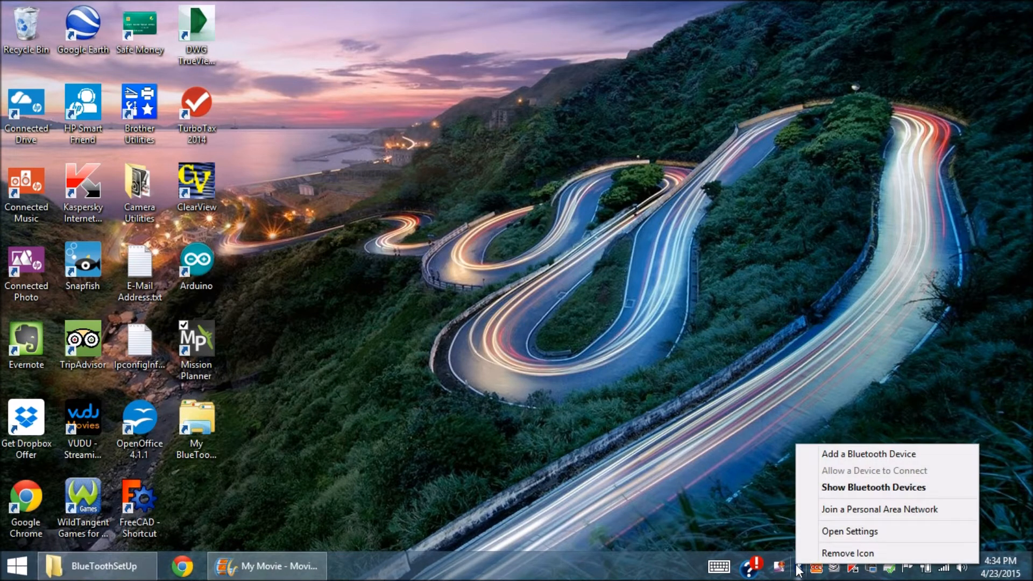
pyautogui.moveTo(885, 454)
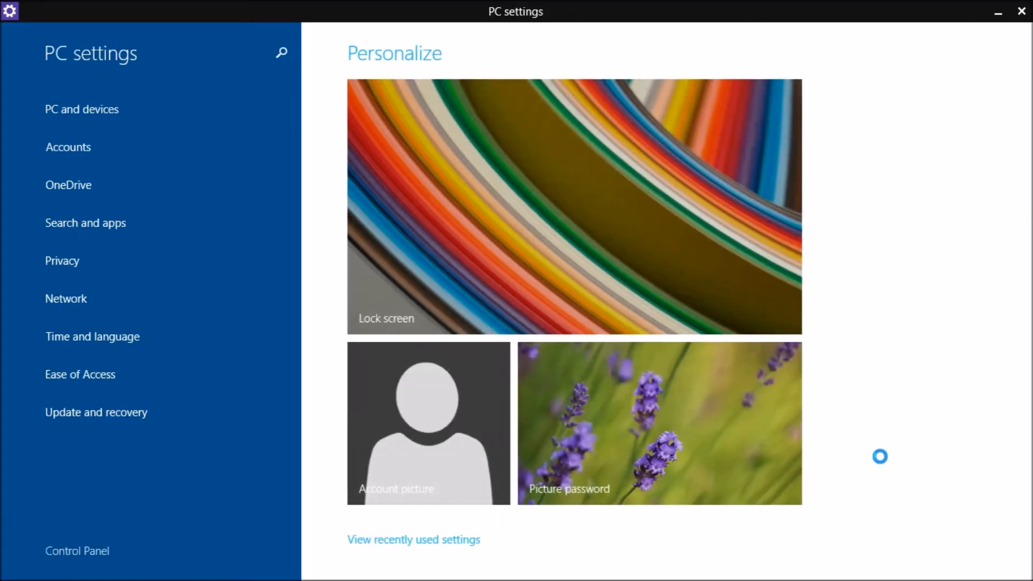
pyautogui.moveTo(213, 154)
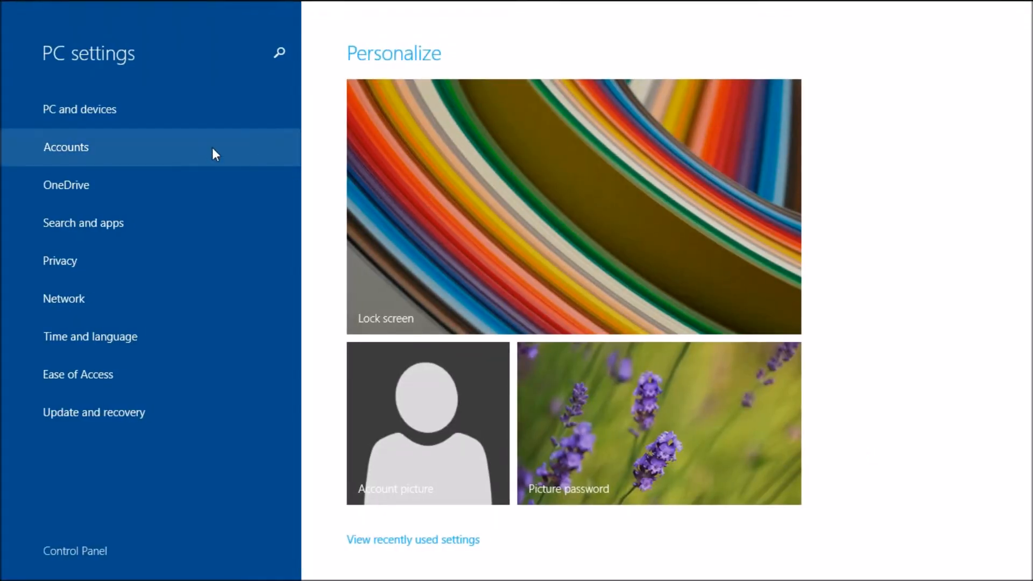
pyautogui.moveTo(103, 109)
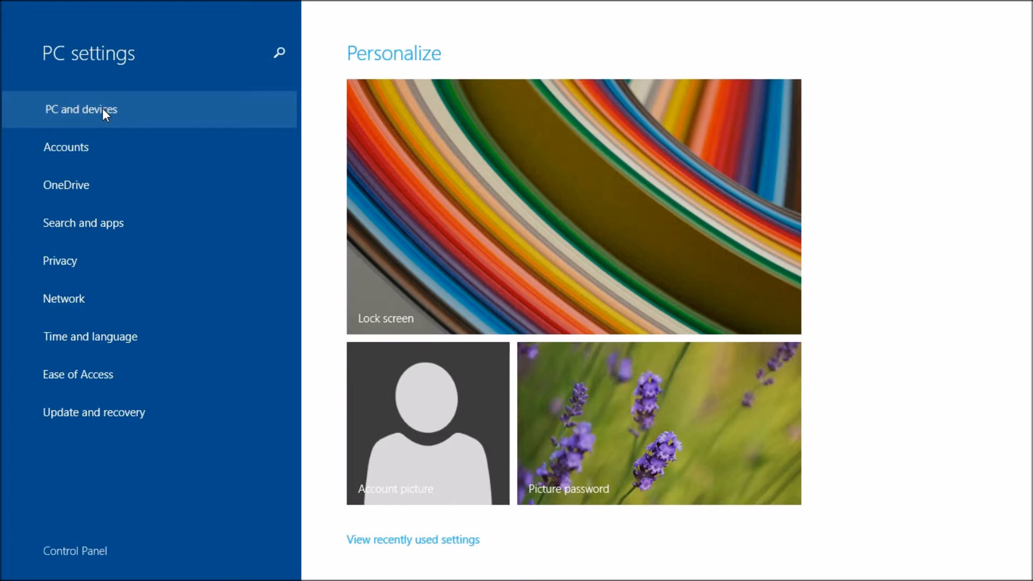
# Step: Go to PC and devices > Bluetooth, where ARDUPLANE shows ready to pair
pyautogui.click(80, 110)
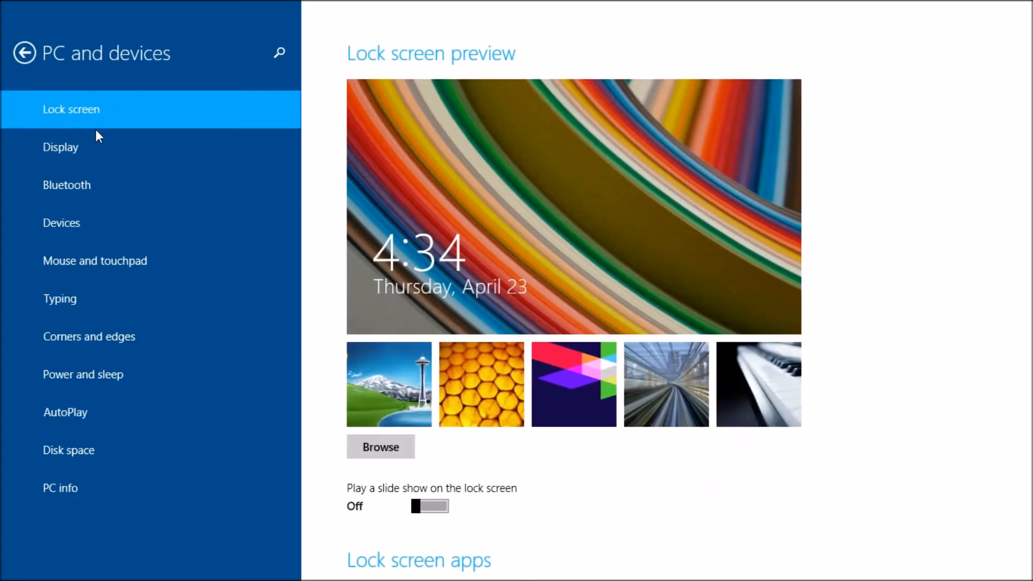
pyautogui.click(66, 185)
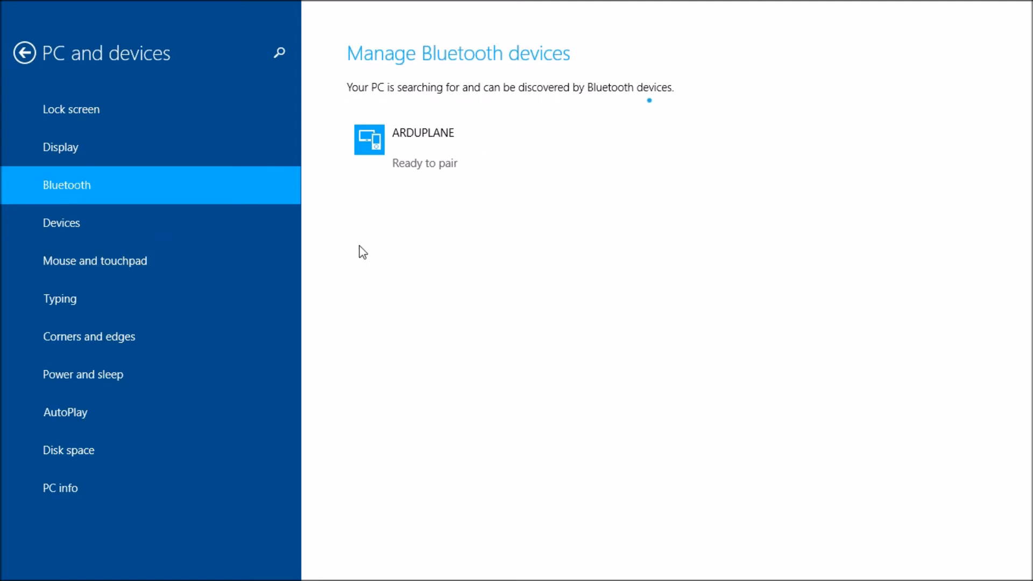
pyautogui.click(425, 145)
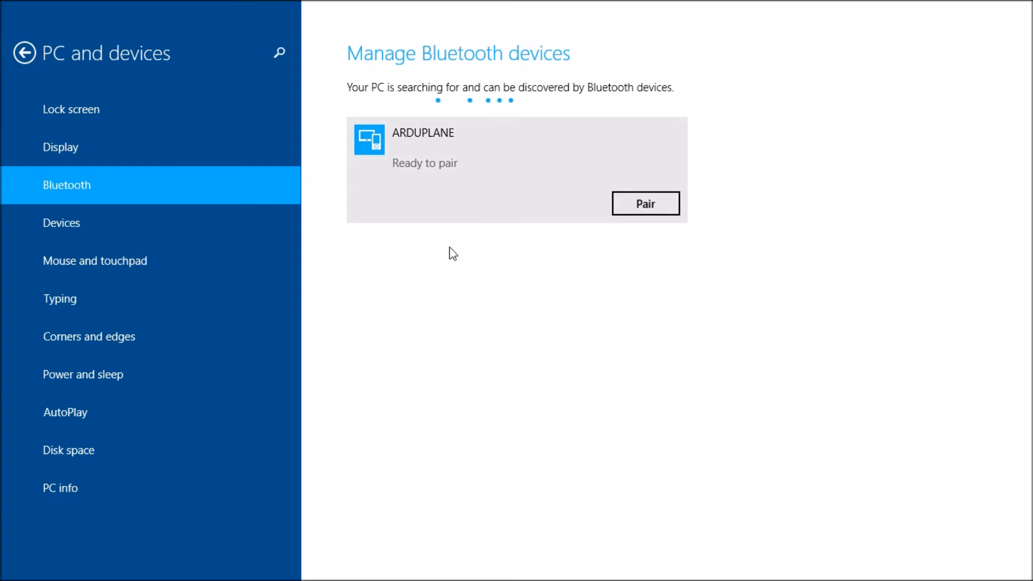
pyautogui.click(645, 204)
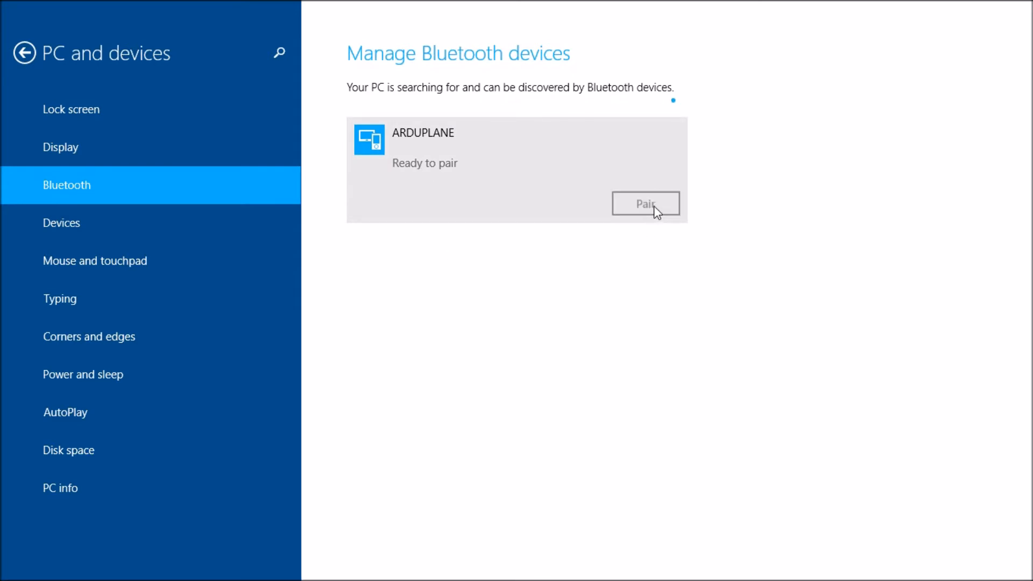
pyautogui.click(644, 204)
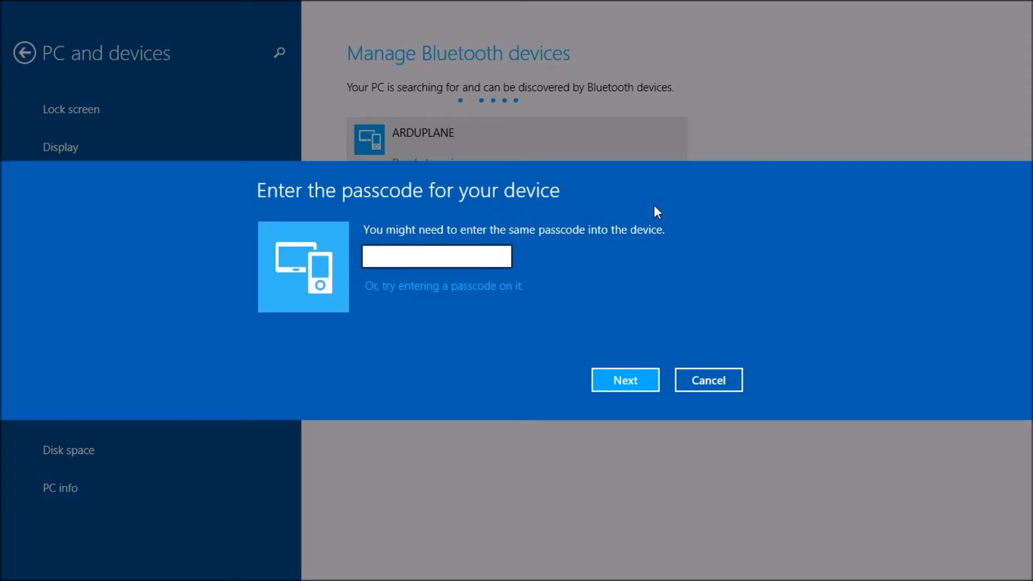
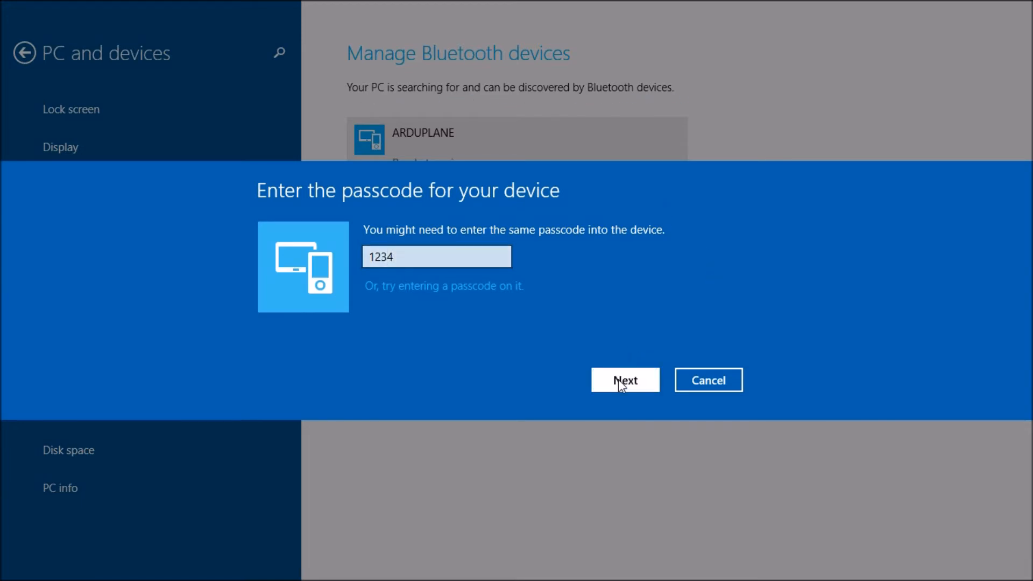
pyautogui.click(624, 380)
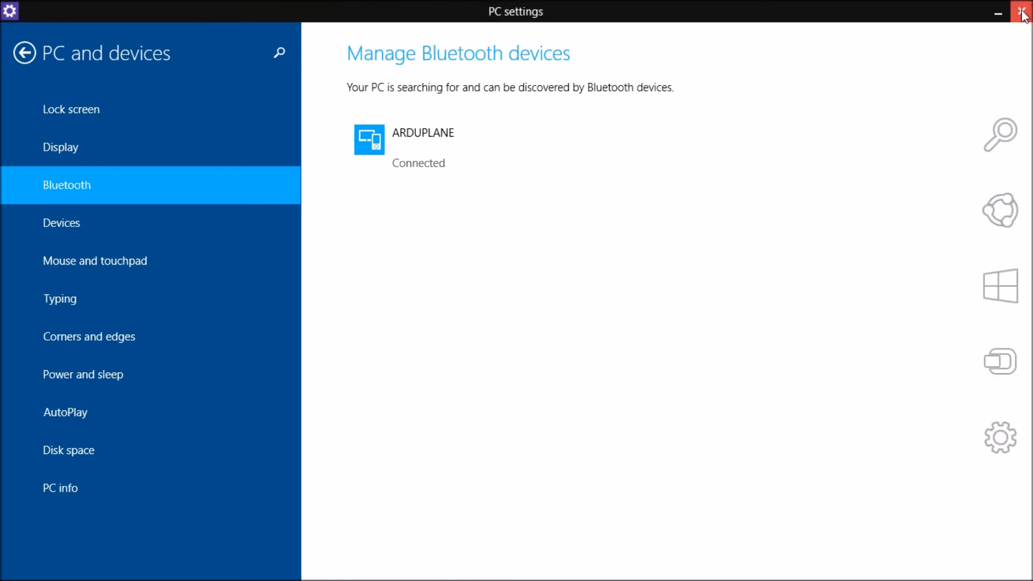
pyautogui.click(1023, 11)
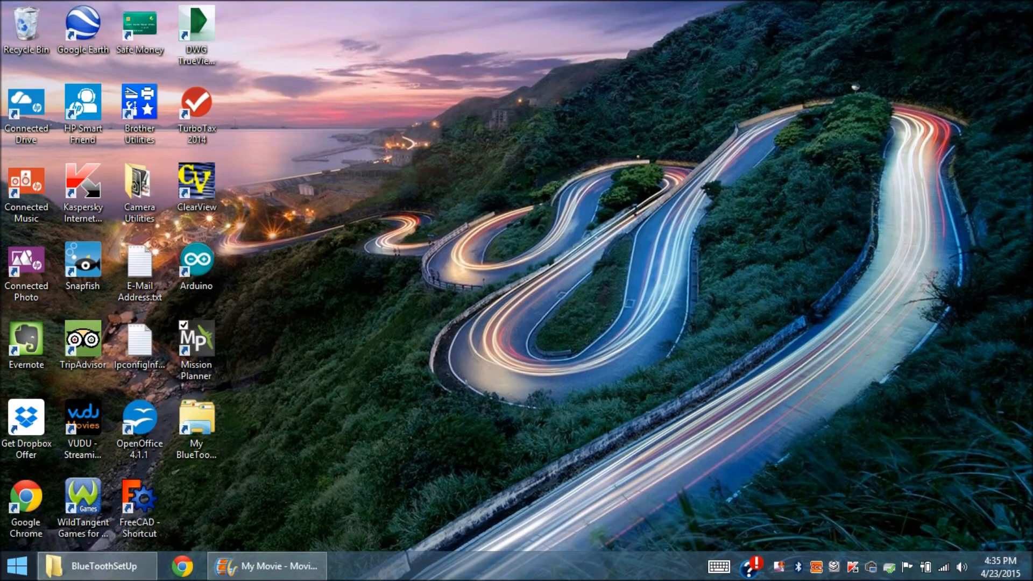
# Step: Reach Devices and Printers in Control Panel and scroll down to the ARDUPLANE device
pyautogui.rightClick(16, 564)
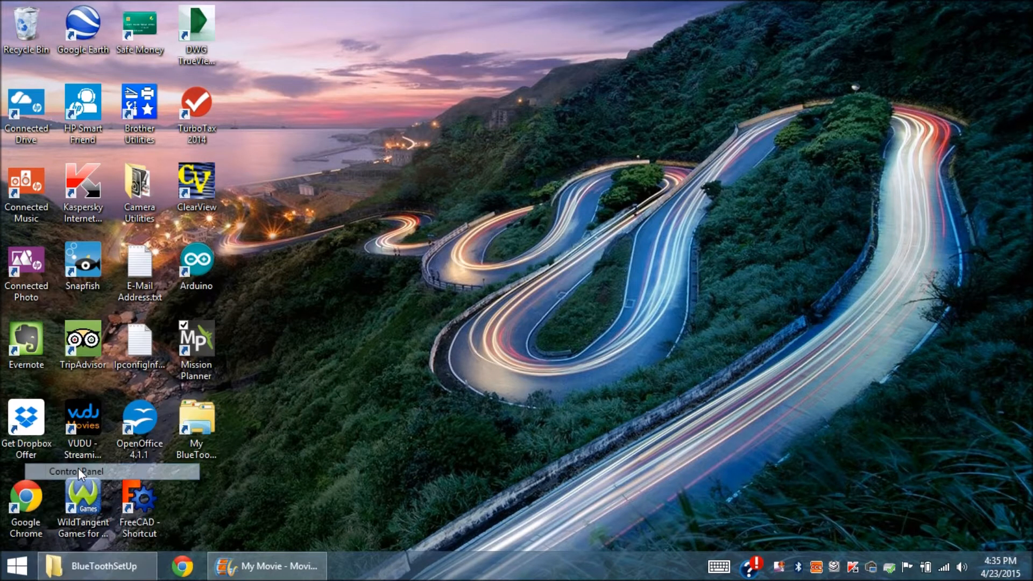
pyautogui.click(76, 471)
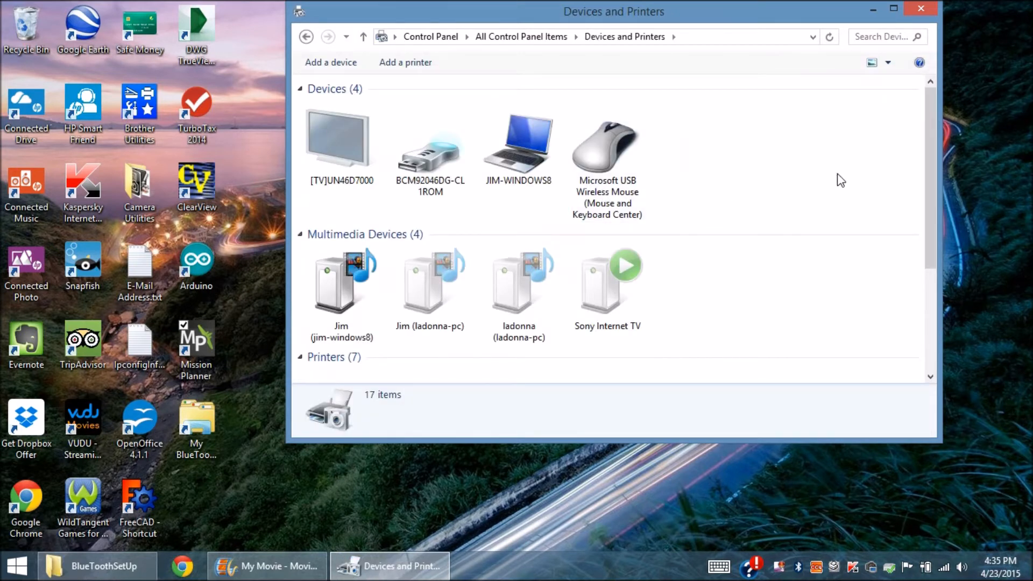
pyautogui.scroll(-3)
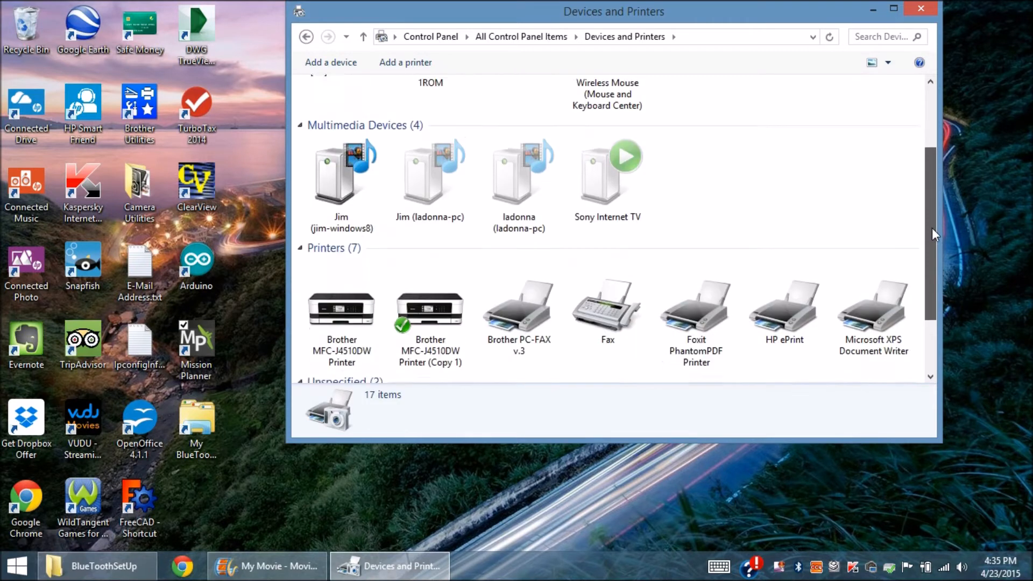
pyautogui.scroll(-3)
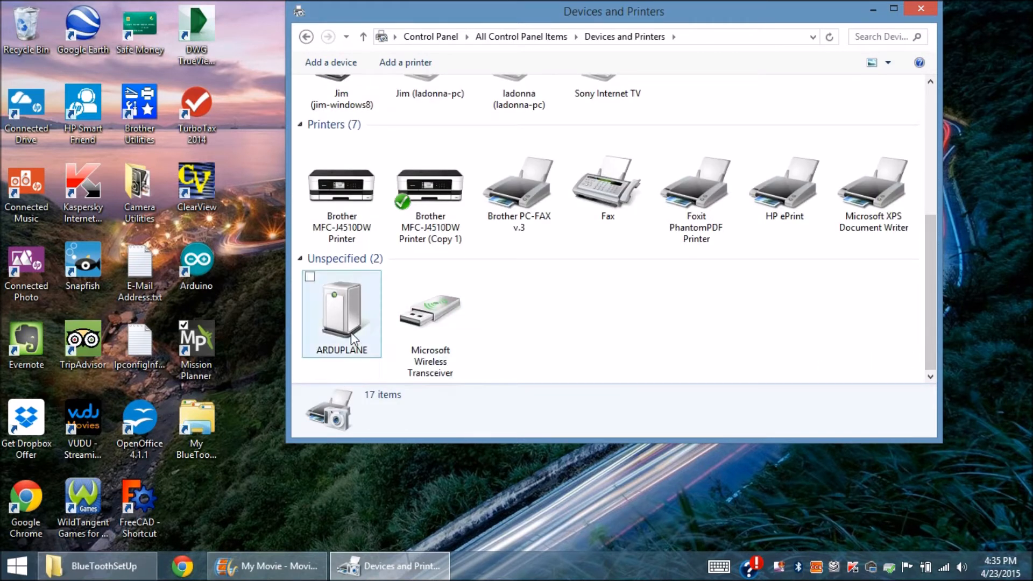
# Step: View ARDUPLANE's properties, Hardware and Services tabs, confirming its serial port service on COM5
pyautogui.rightClick(341, 313)
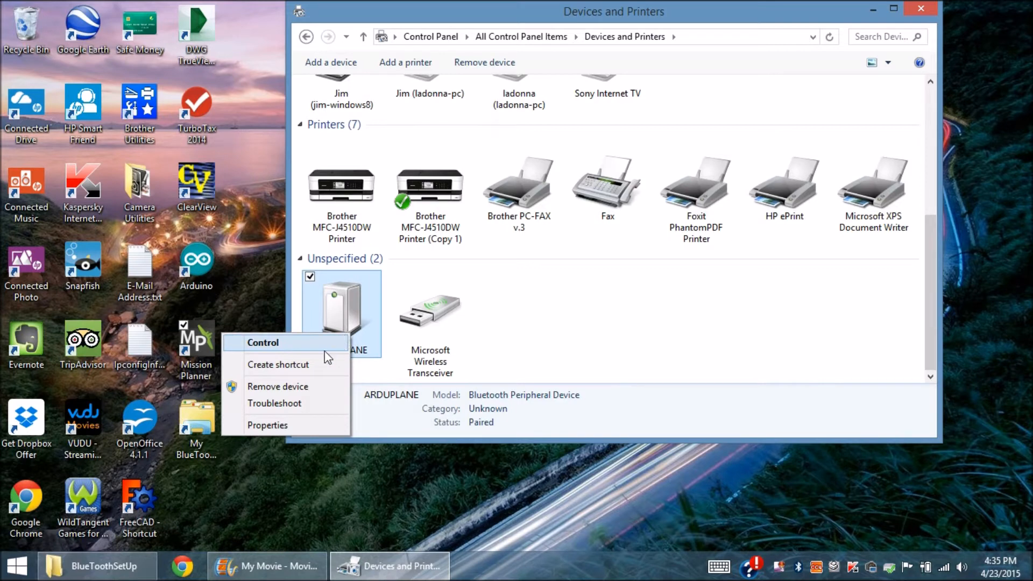
pyautogui.click(268, 425)
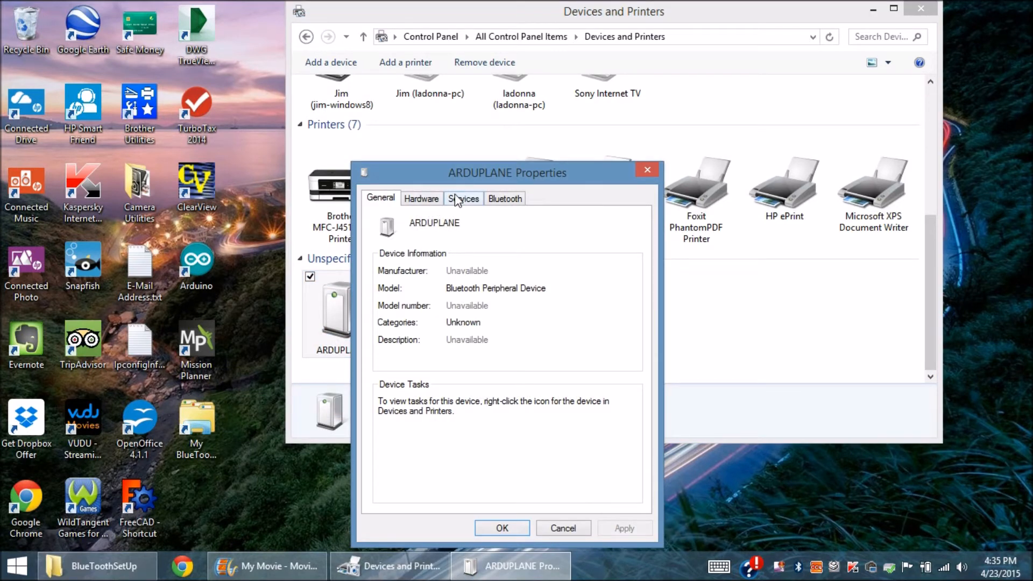
pyautogui.click(421, 198)
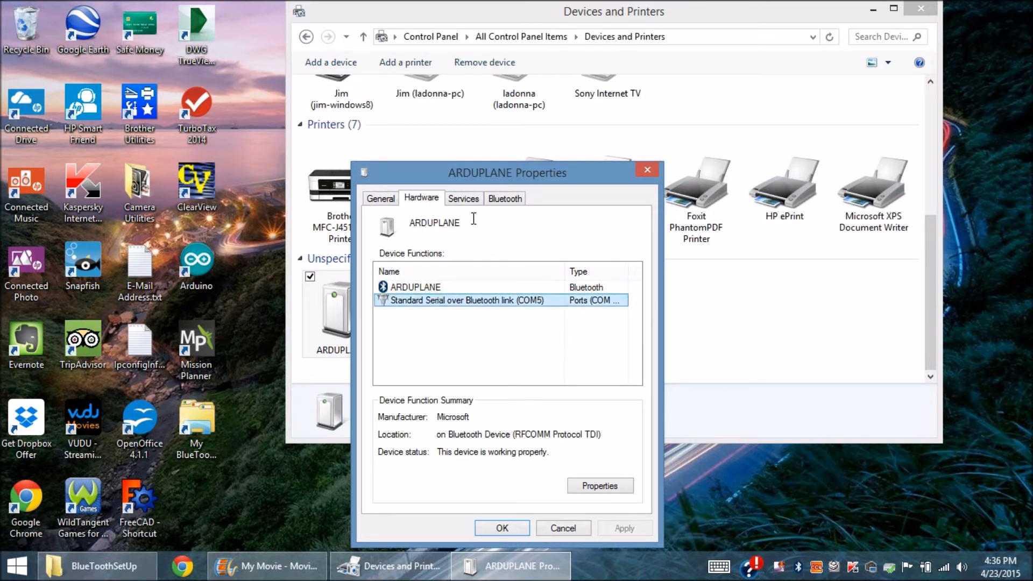
pyautogui.click(463, 198)
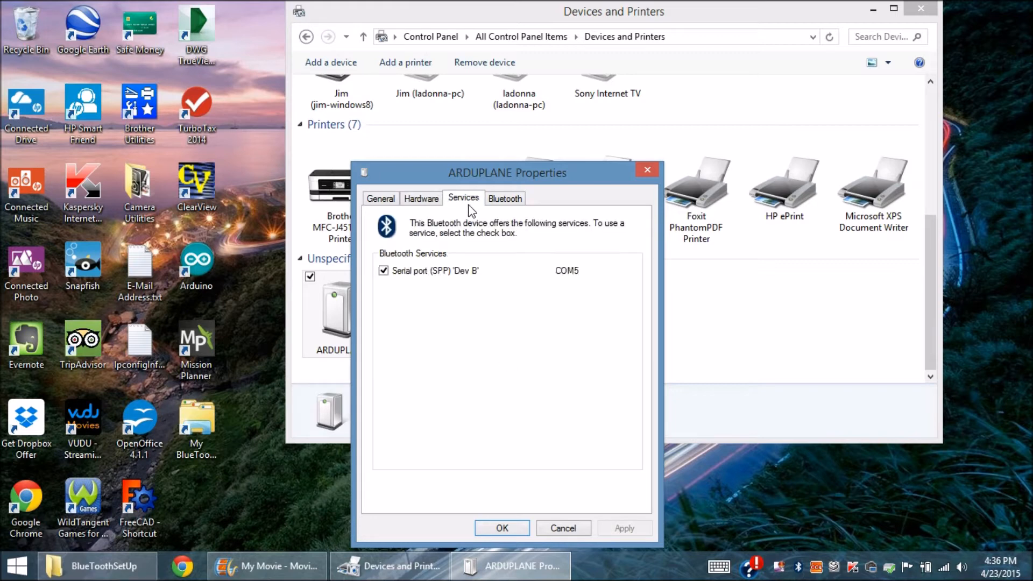
pyautogui.moveTo(530, 472)
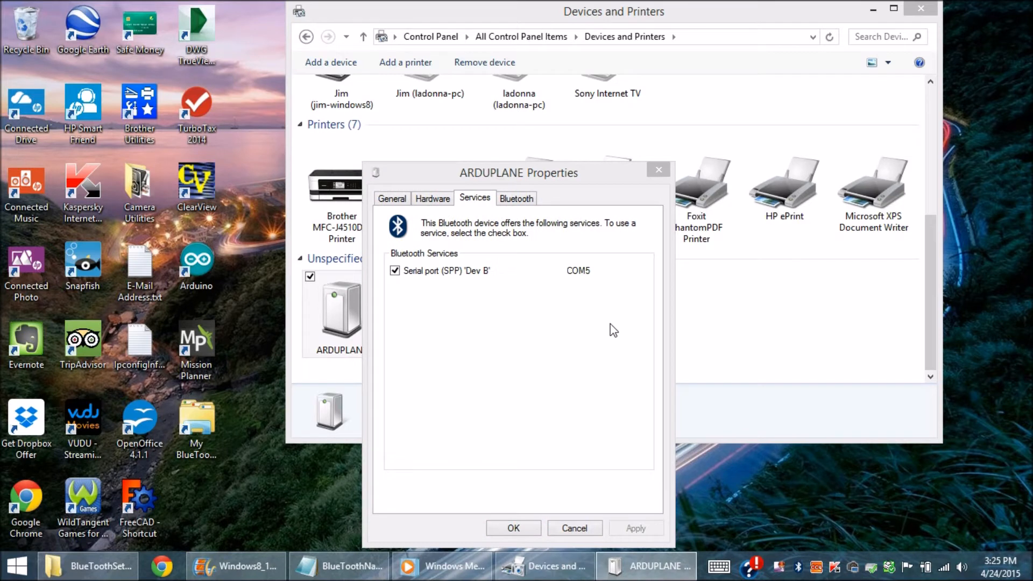
pyautogui.moveTo(683, 450)
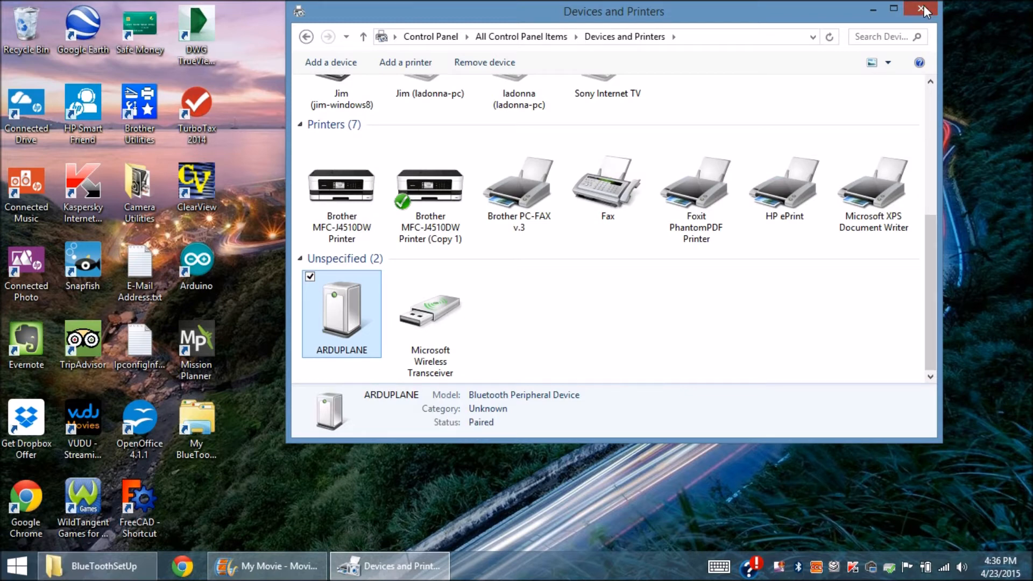
# Step: Close Devices and Printers and view Bluetooth Settings' COM Ports: COM5 outgoing 'Dev B', COM6 incoming
pyautogui.click(925, 10)
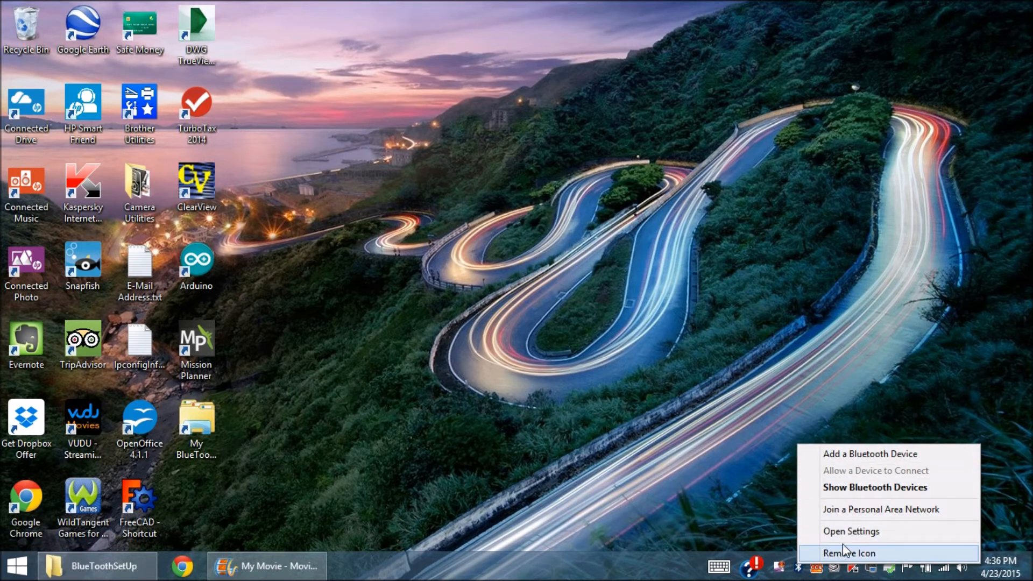
pyautogui.click(850, 530)
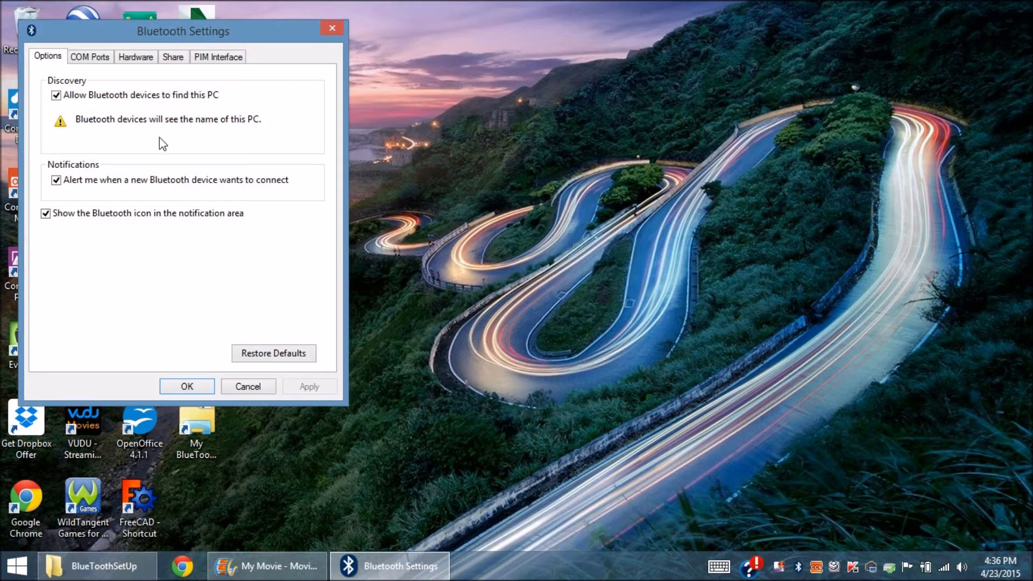
pyautogui.click(90, 57)
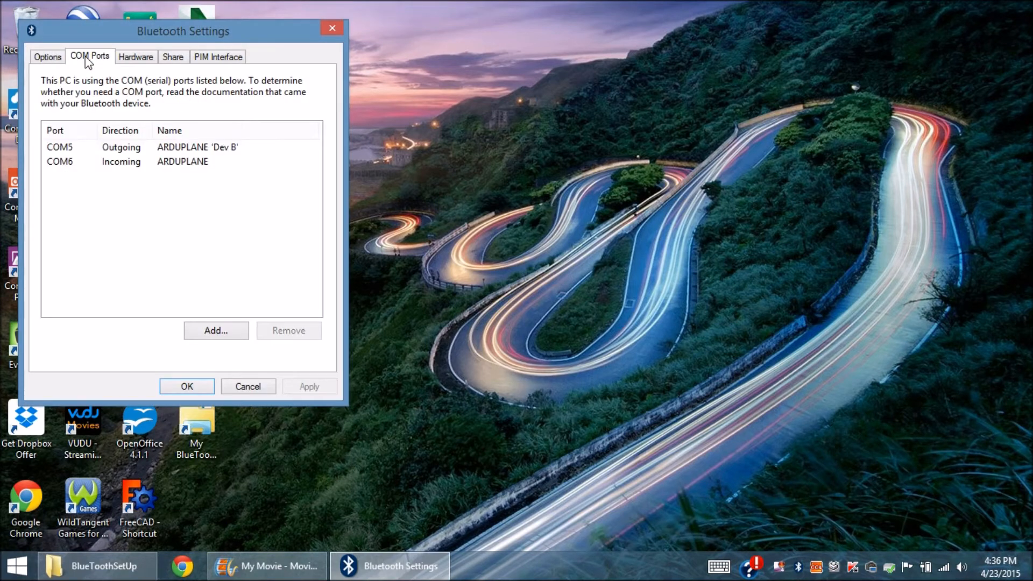
pyautogui.moveTo(200, 385)
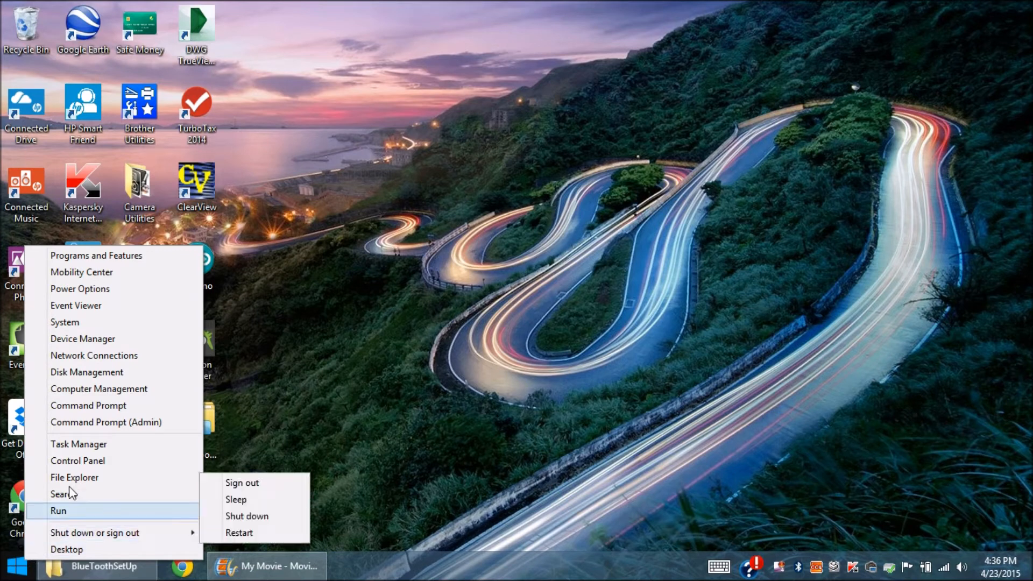
# Step: Verify the COM5 Bluetooth serial link's Port Settings read 57600 bits per second, then close Device Manager
pyautogui.click(83, 339)
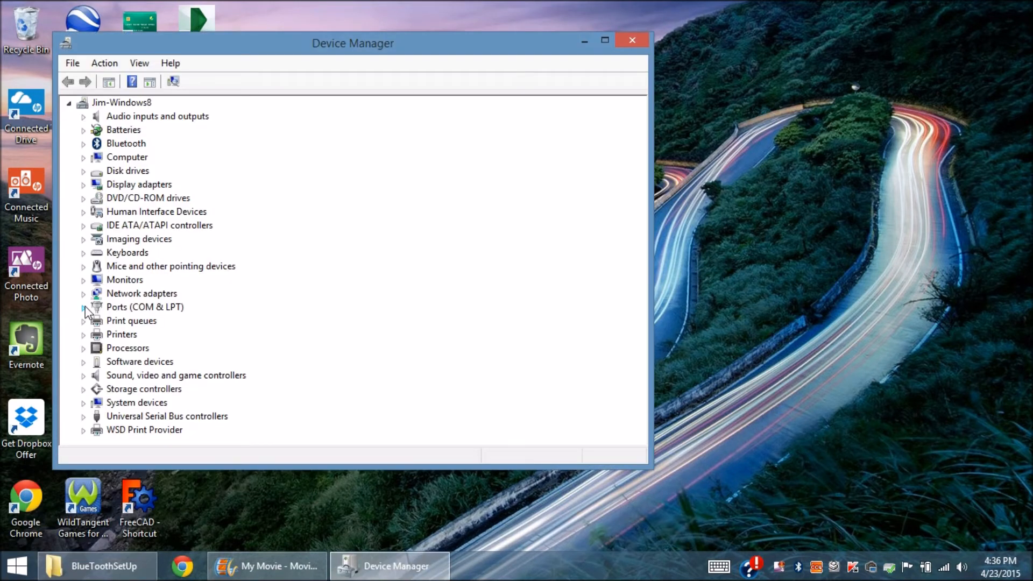
pyautogui.click(84, 306)
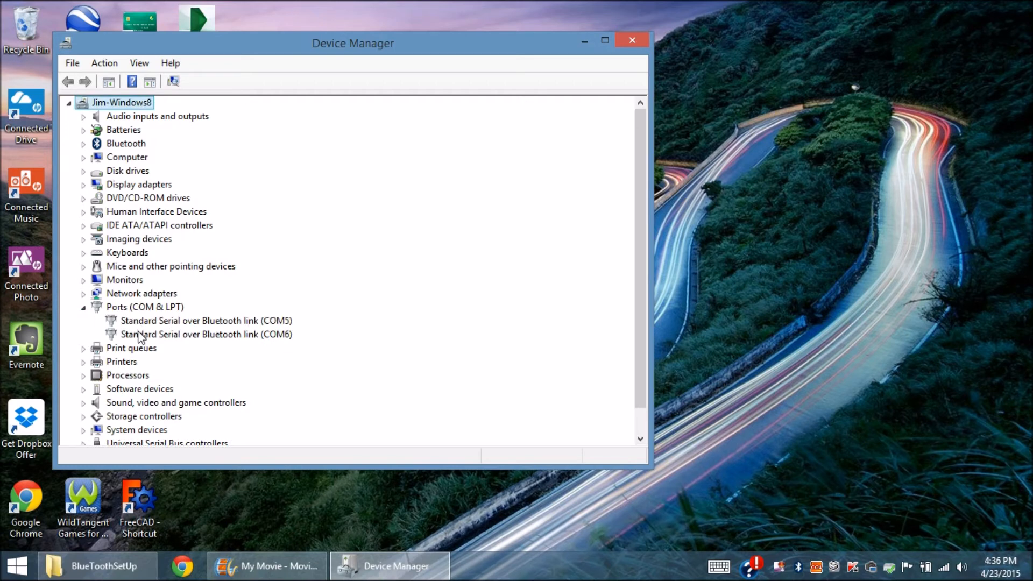
pyautogui.click(205, 320)
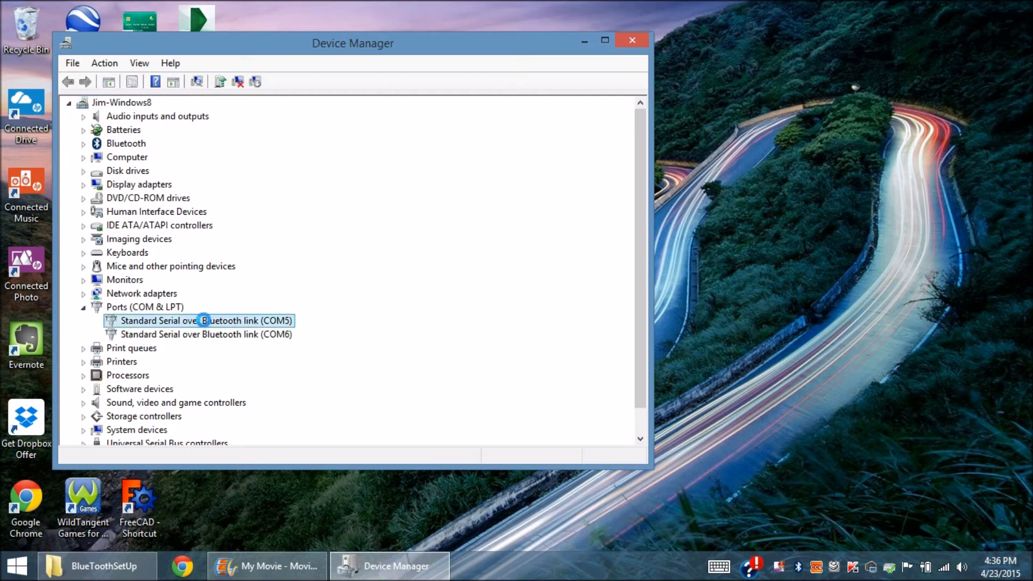
pyautogui.doubleClick(198, 321)
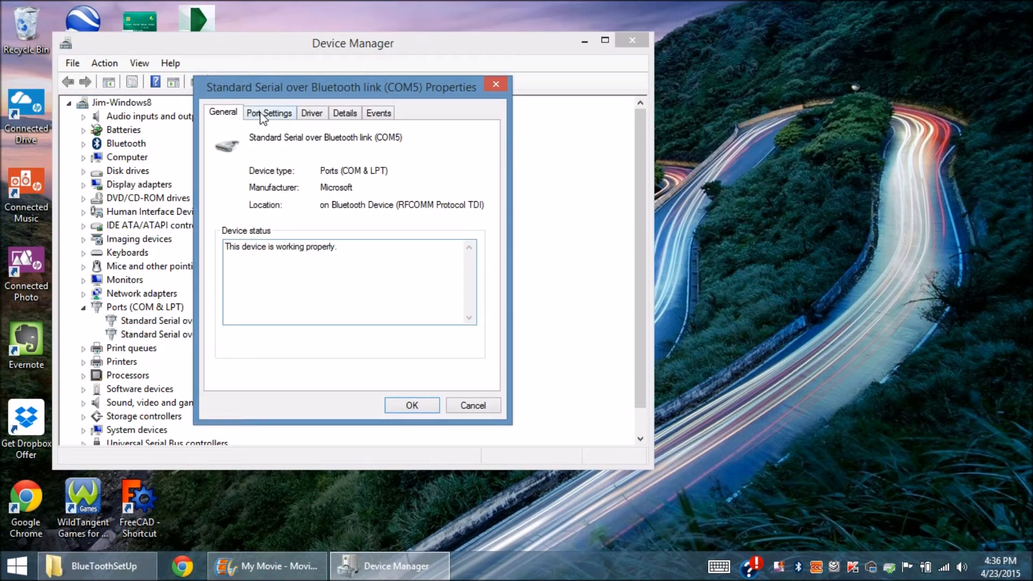
pyautogui.click(269, 113)
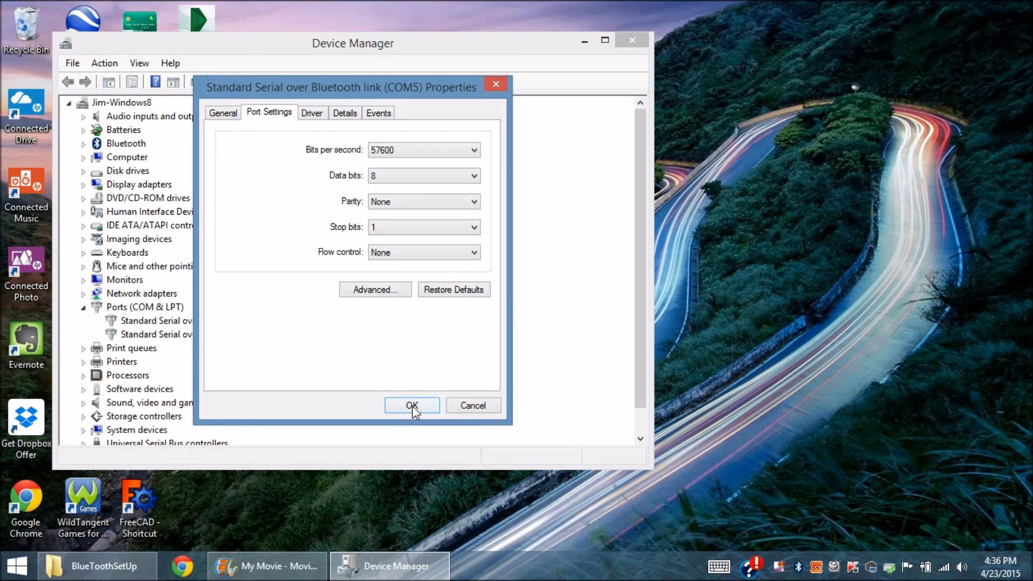
pyautogui.click(412, 405)
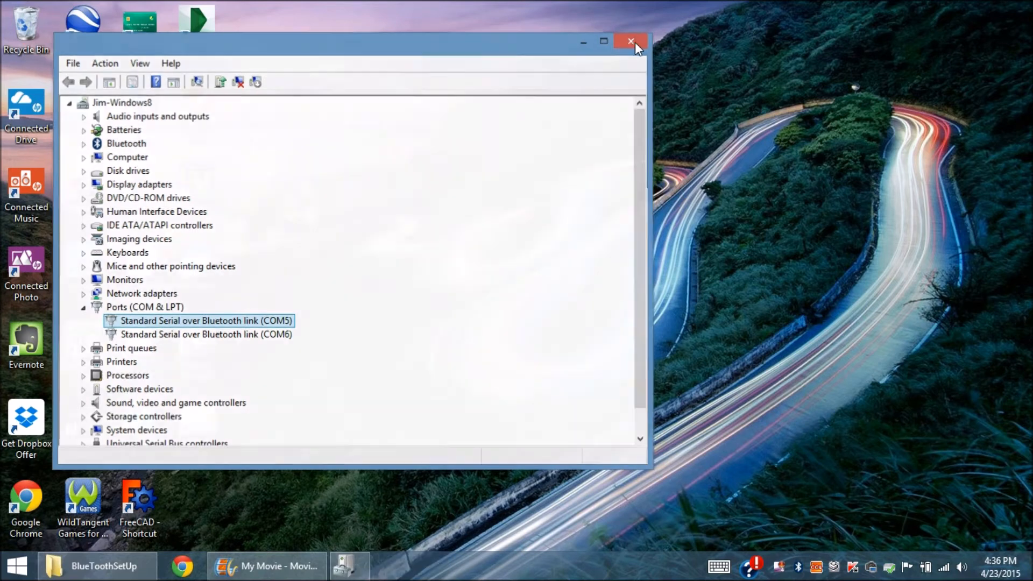
pyautogui.click(630, 42)
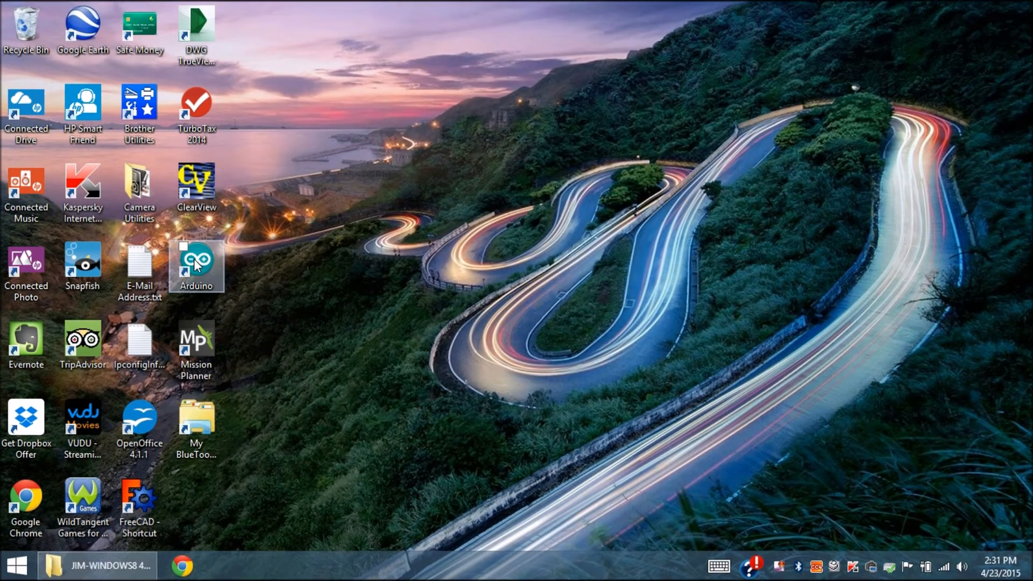
# Step: Launch Arduino IDE, target COM5 and watch 'Hello World' stream in the serial monitor at 57600
pyautogui.doubleClick(196, 263)
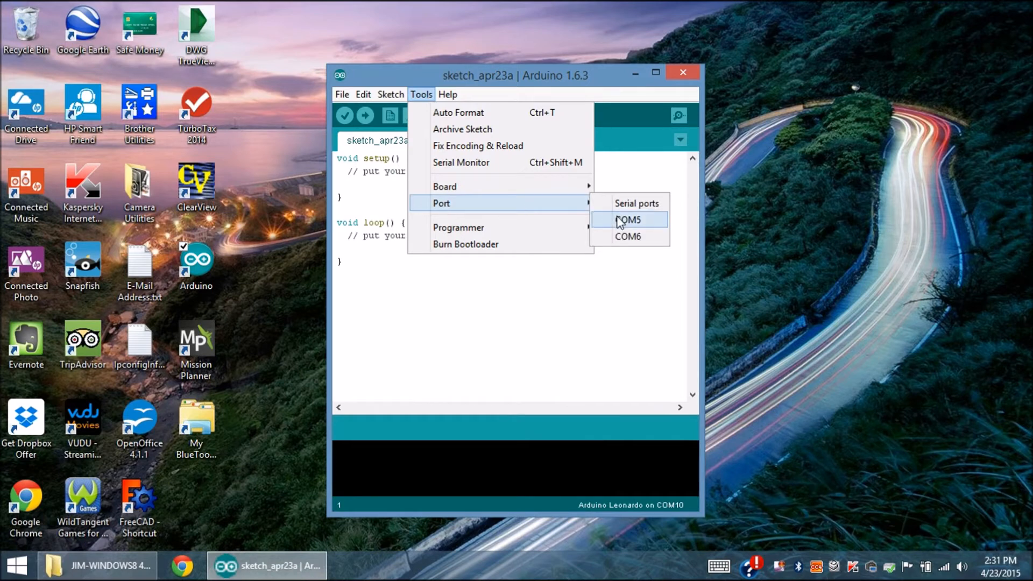
pyautogui.click(628, 220)
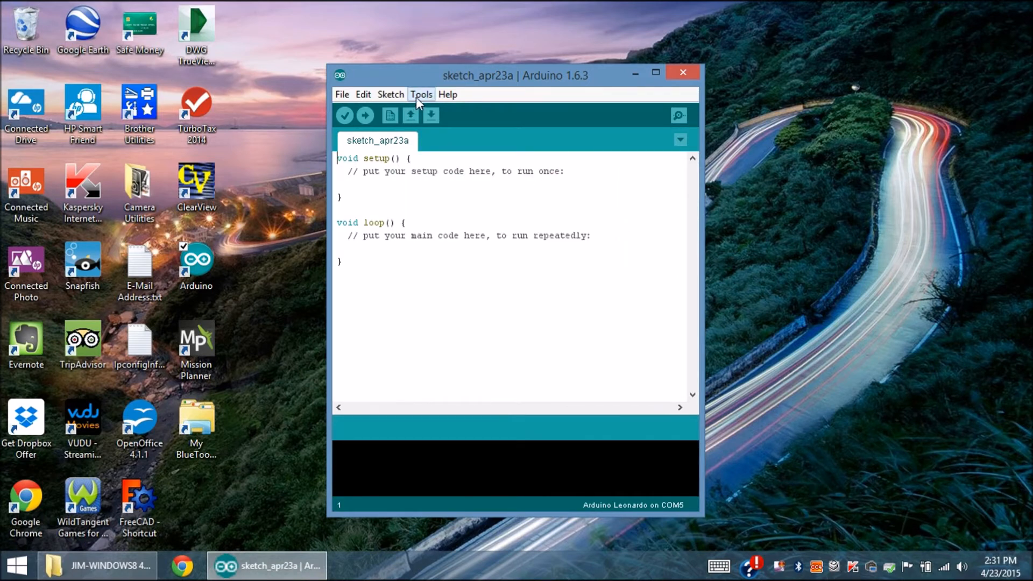
pyautogui.click(420, 95)
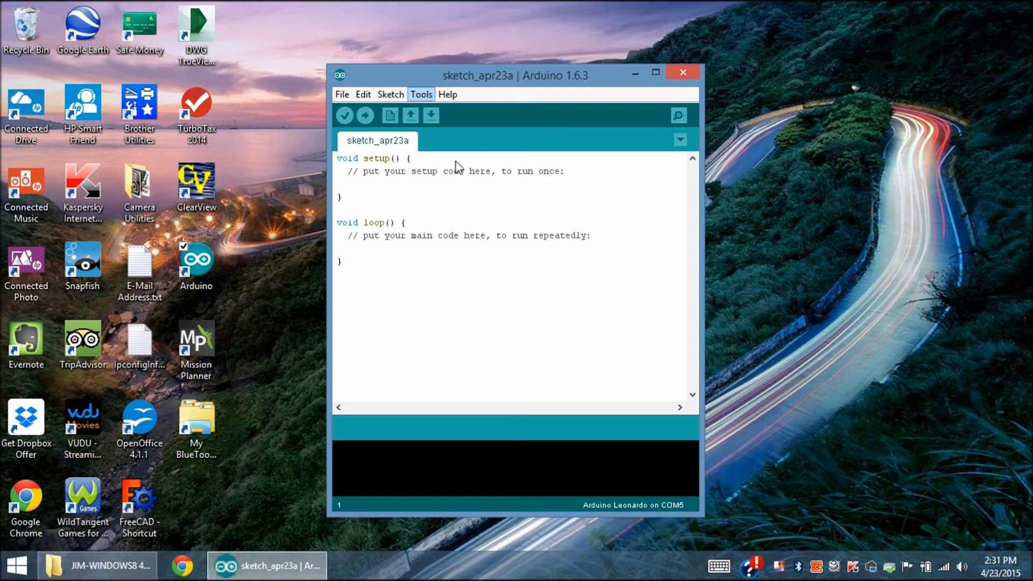
pyautogui.click(679, 115)
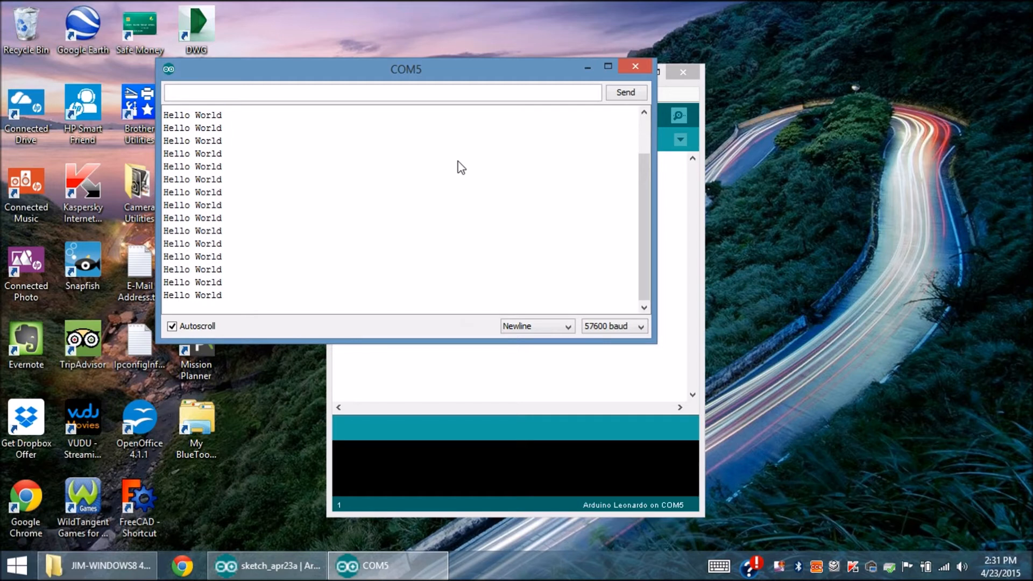
# Step: Send 'new input' over COM5, see it echoed repeatedly, then close the serial monitor
pyautogui.write('new')
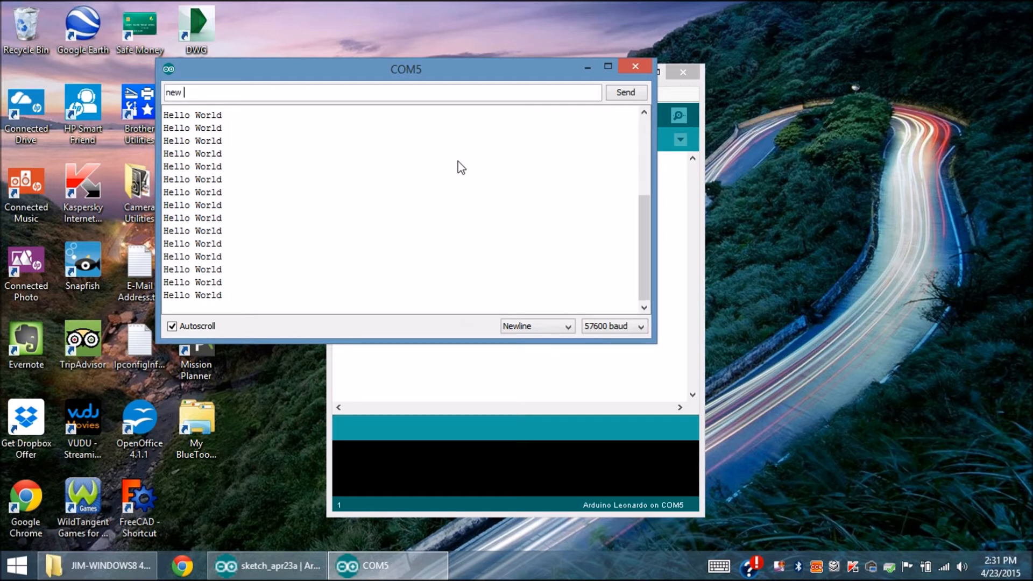
pyautogui.write('input')
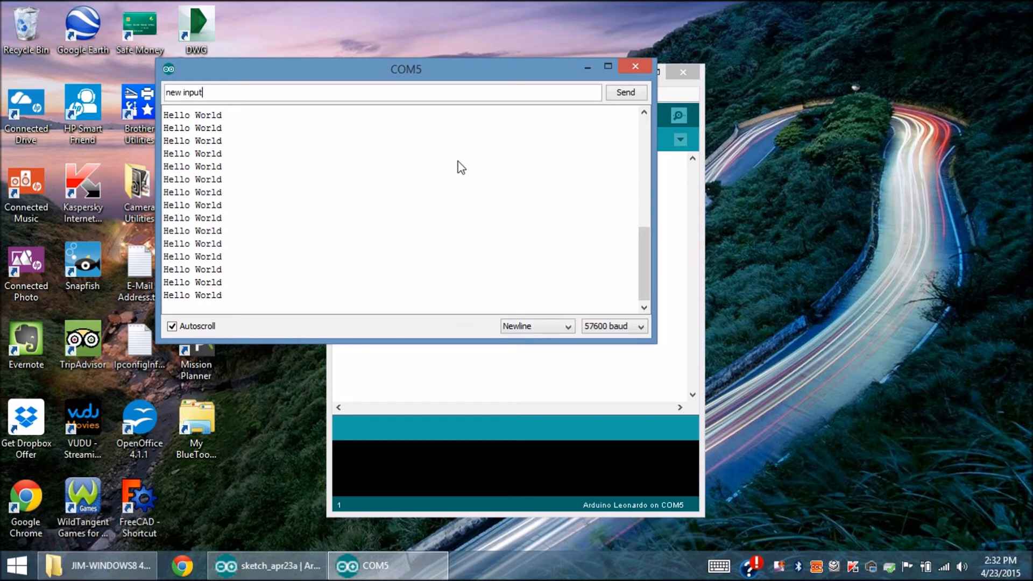
pyautogui.click(625, 92)
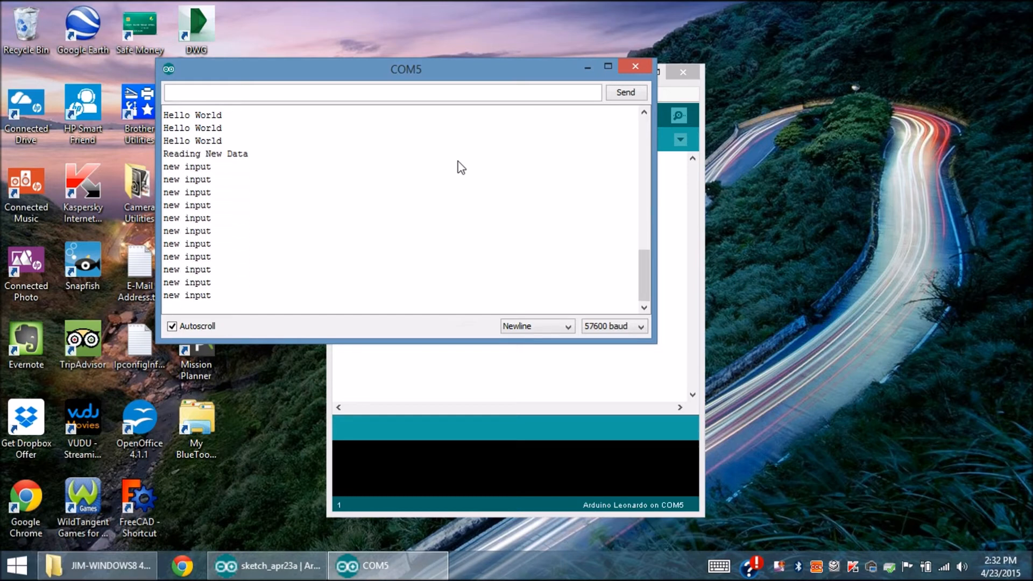
pyautogui.scroll(-3)
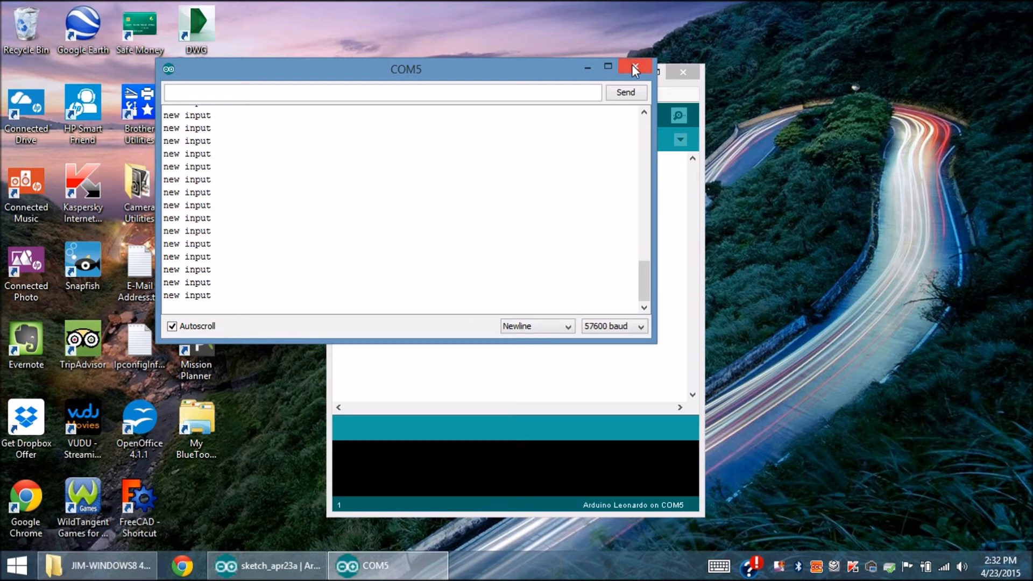
pyautogui.click(631, 69)
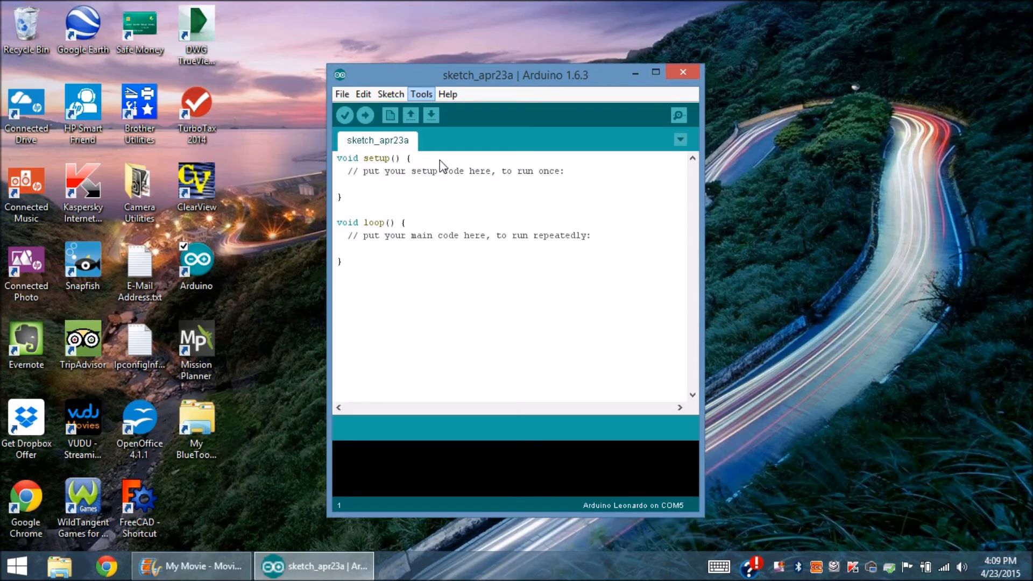
# Step: Close the Arduino sketch window, leaving only the Windows desktop
pyautogui.click(679, 115)
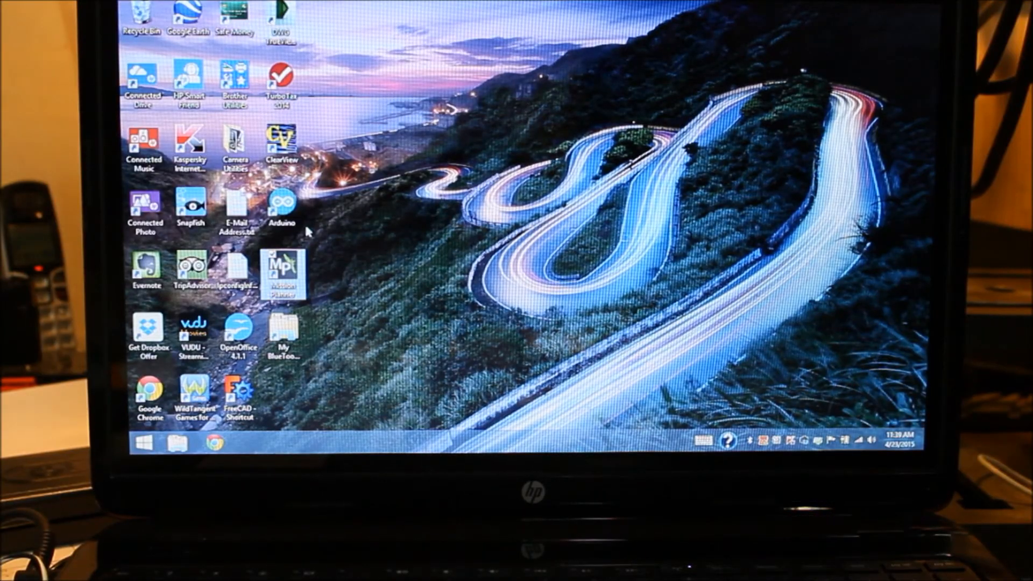
# Step: Launch Mission Planner, attempt CONNECT on COM5/57600 and dismiss the 'Connect Failed' error
pyautogui.doubleClick(283, 272)
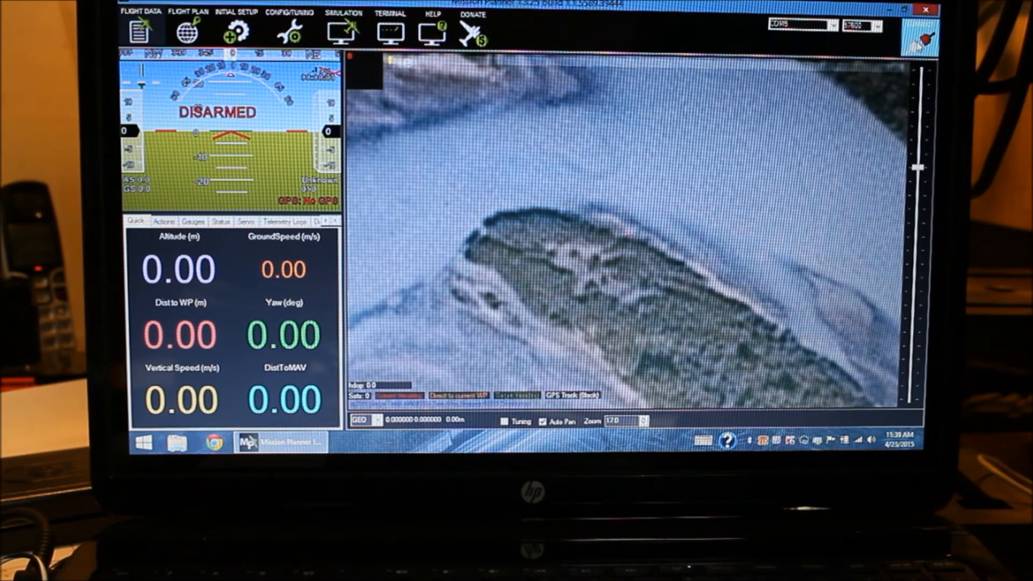
pyautogui.click(918, 24)
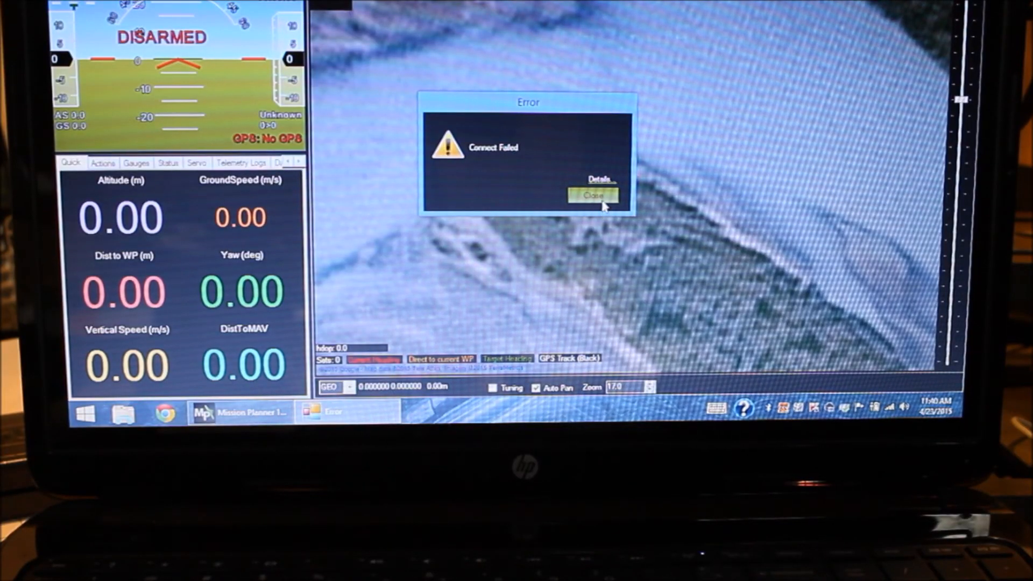
pyautogui.click(592, 195)
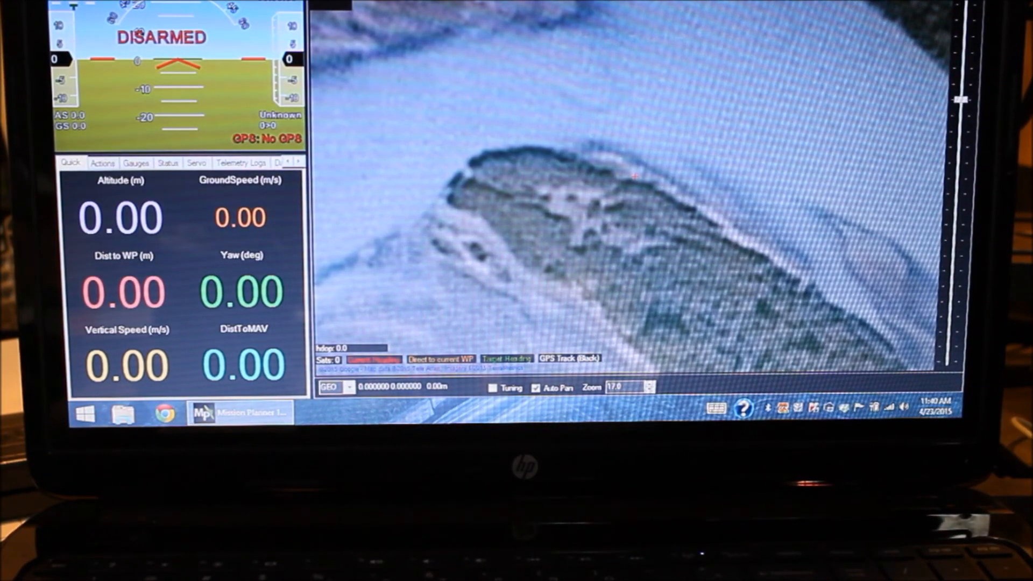